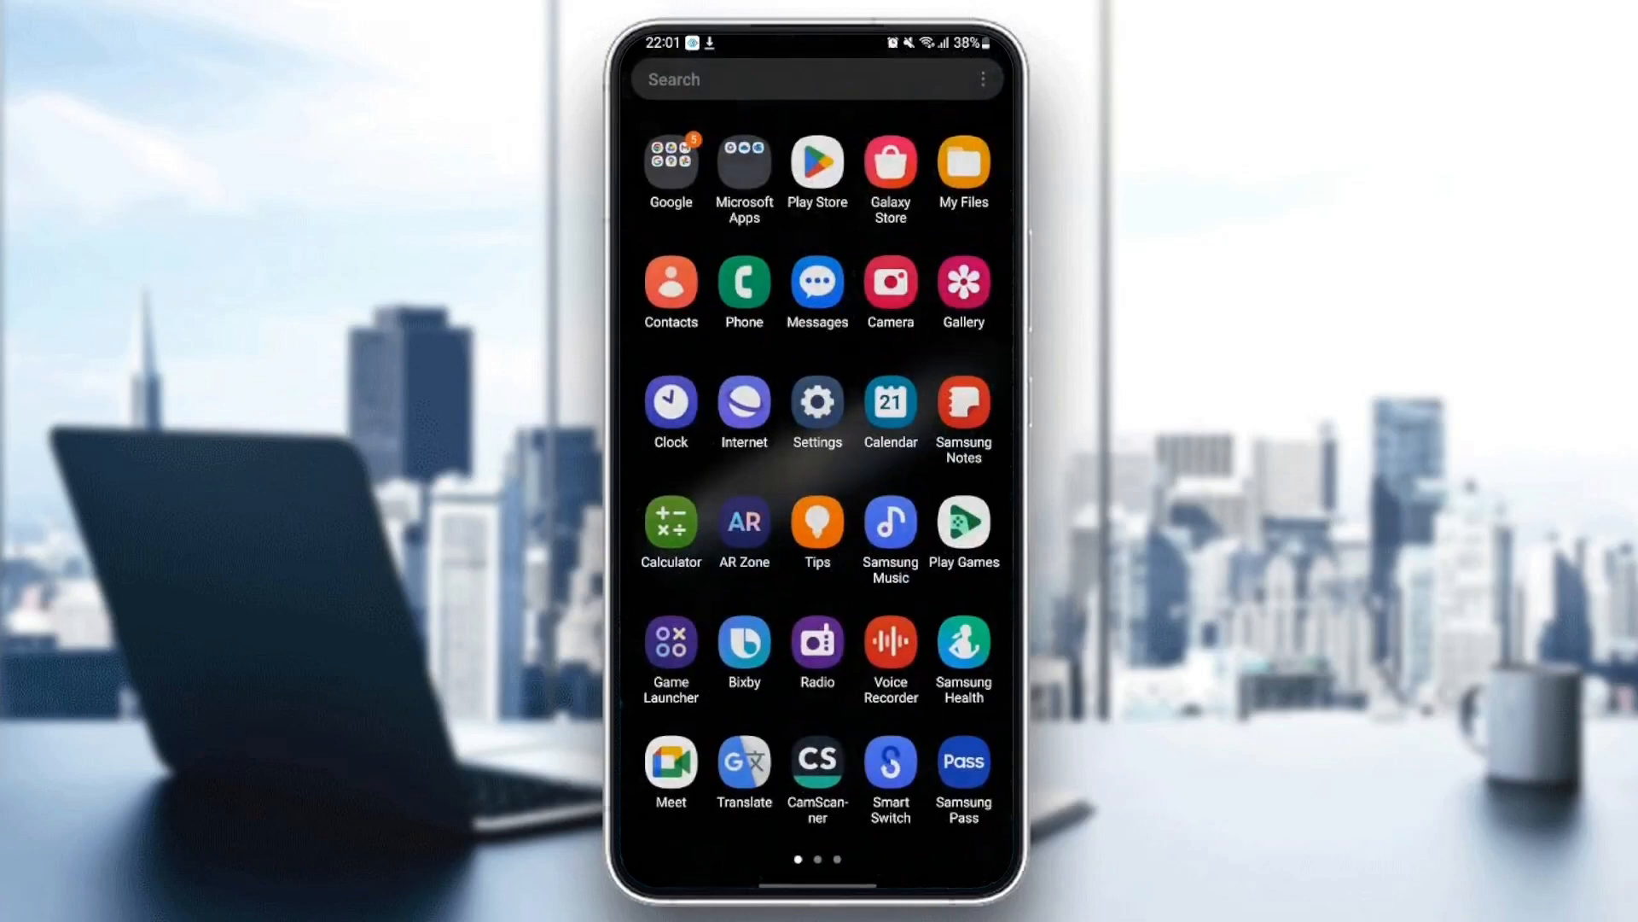
# Step: Go to the Apps list in Settings and scroll to the Zoom entry near the bottom
pyautogui.click(816, 400)
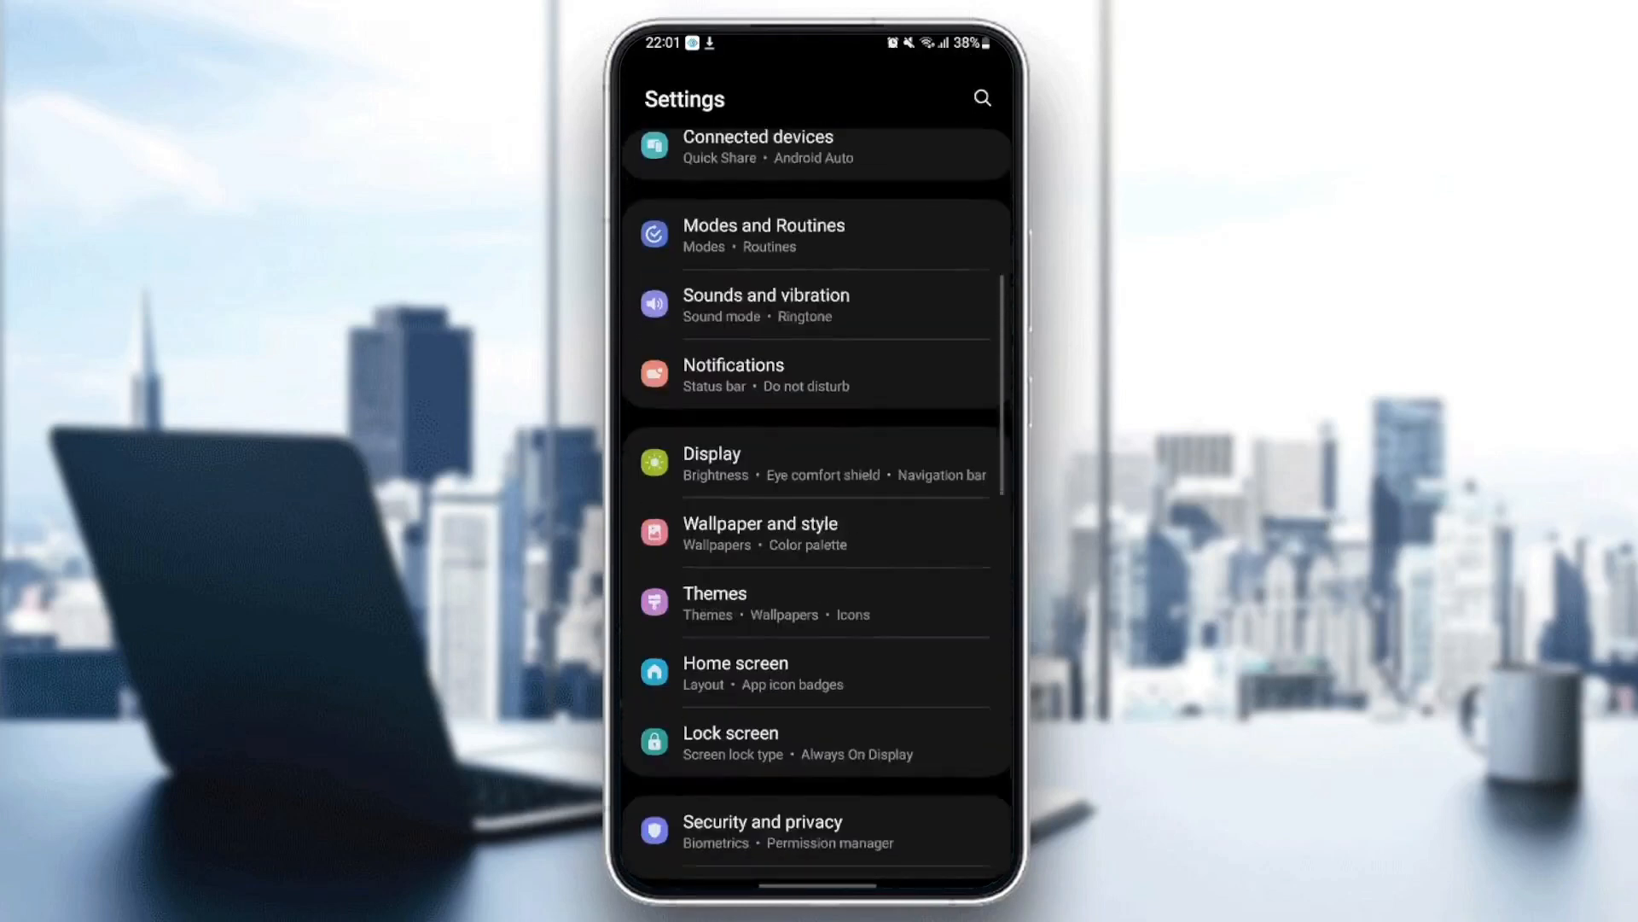
pyautogui.scroll(-3)
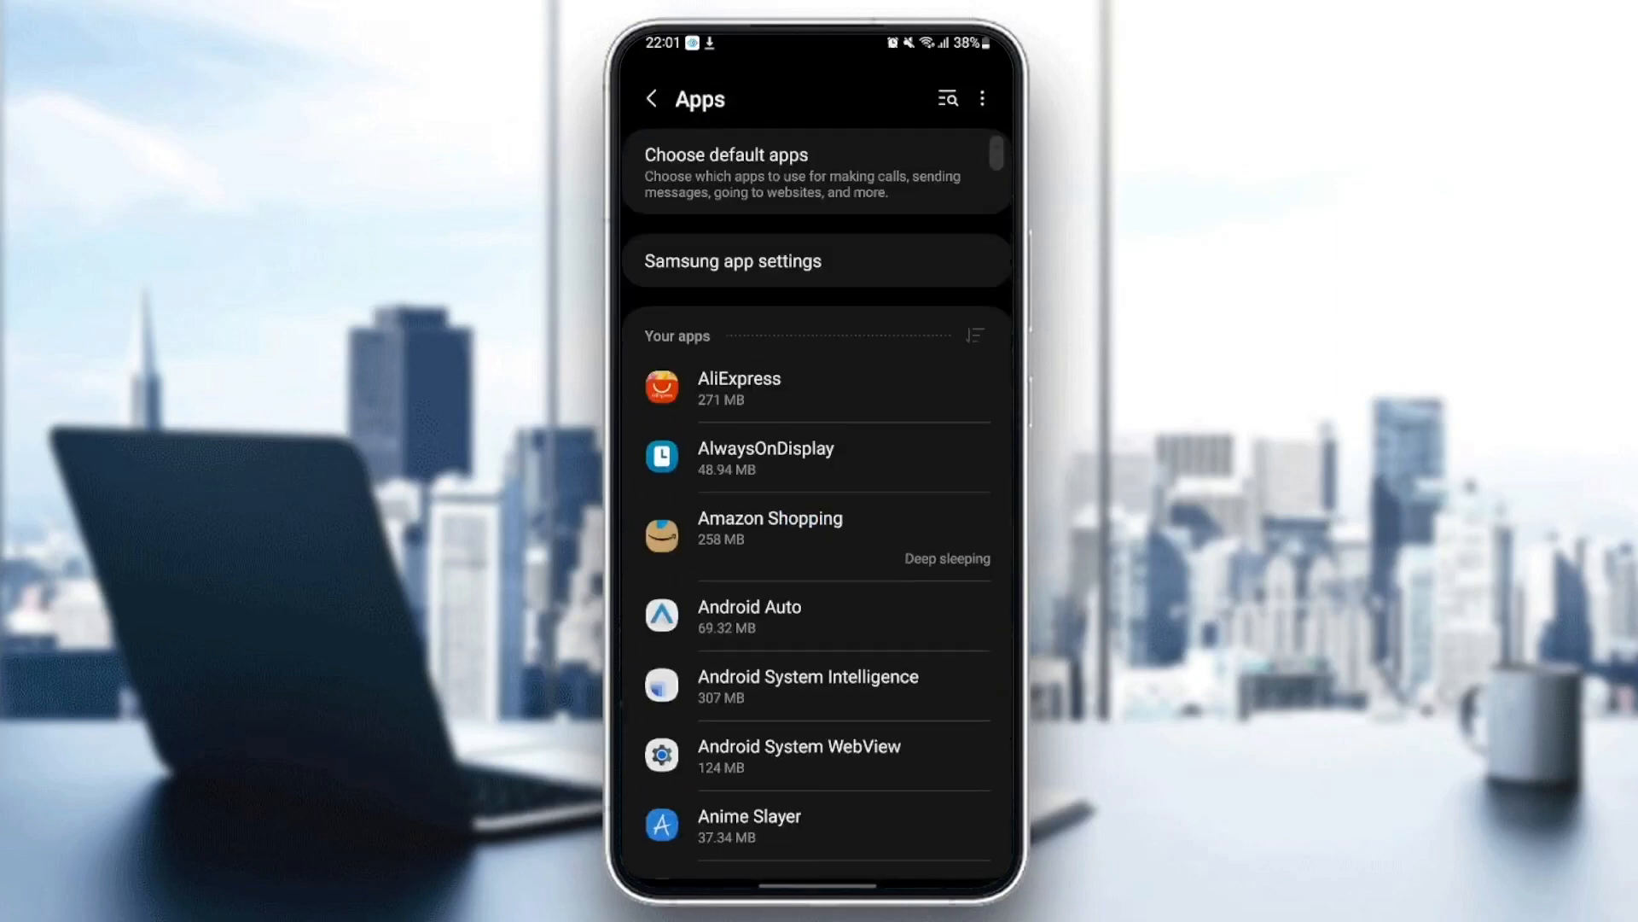
pyautogui.scroll(-3)
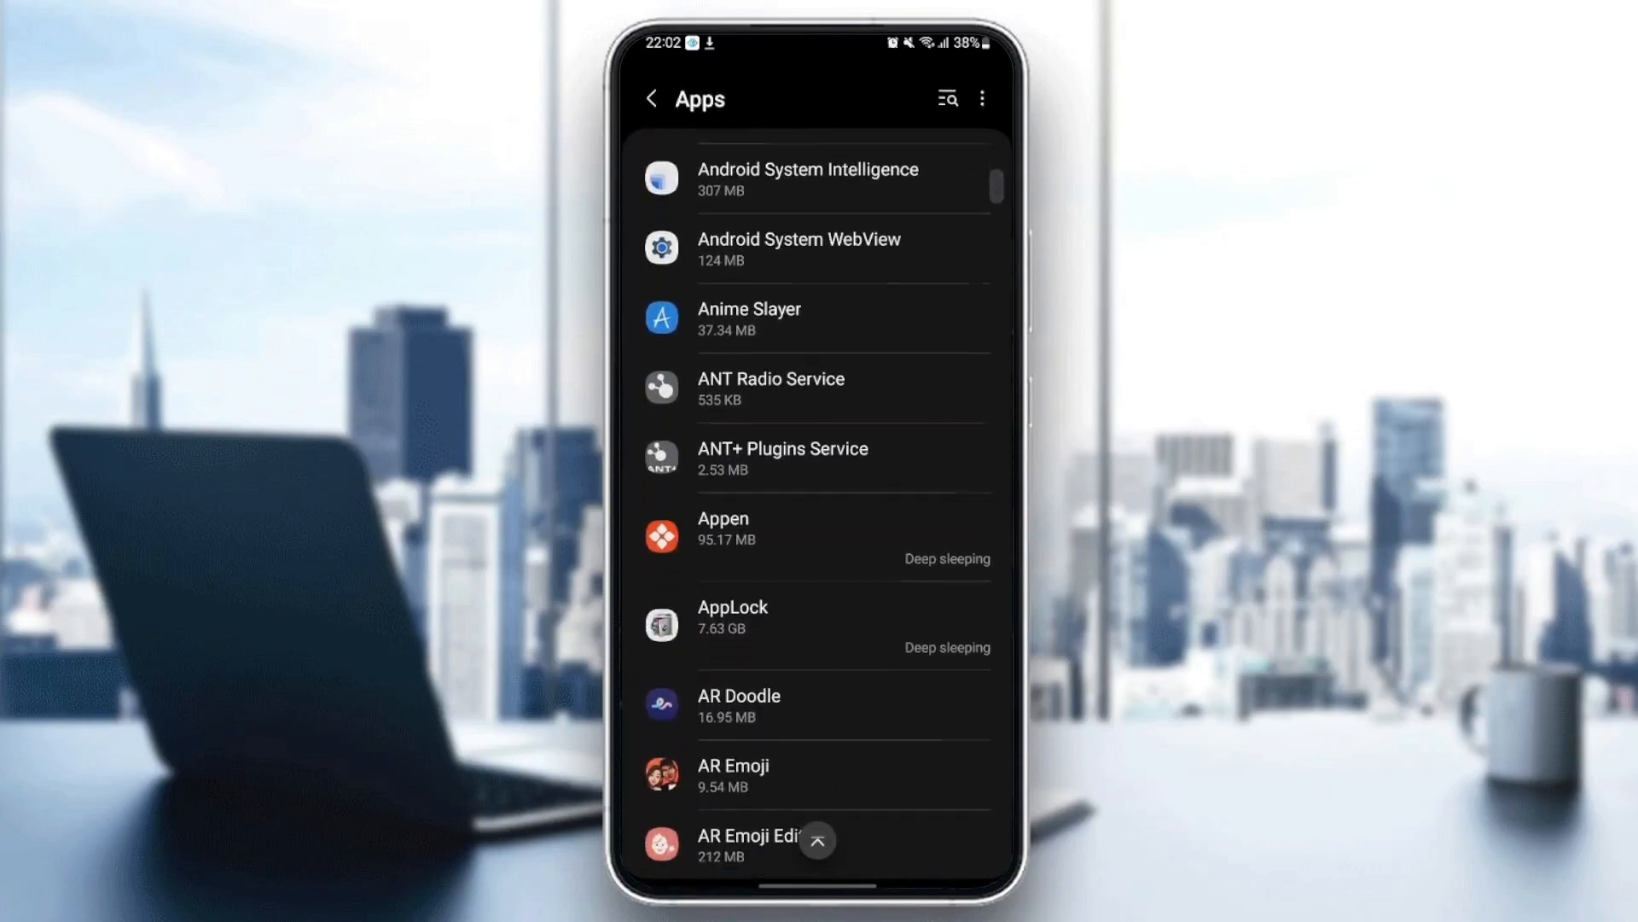
pyautogui.scroll(-3)
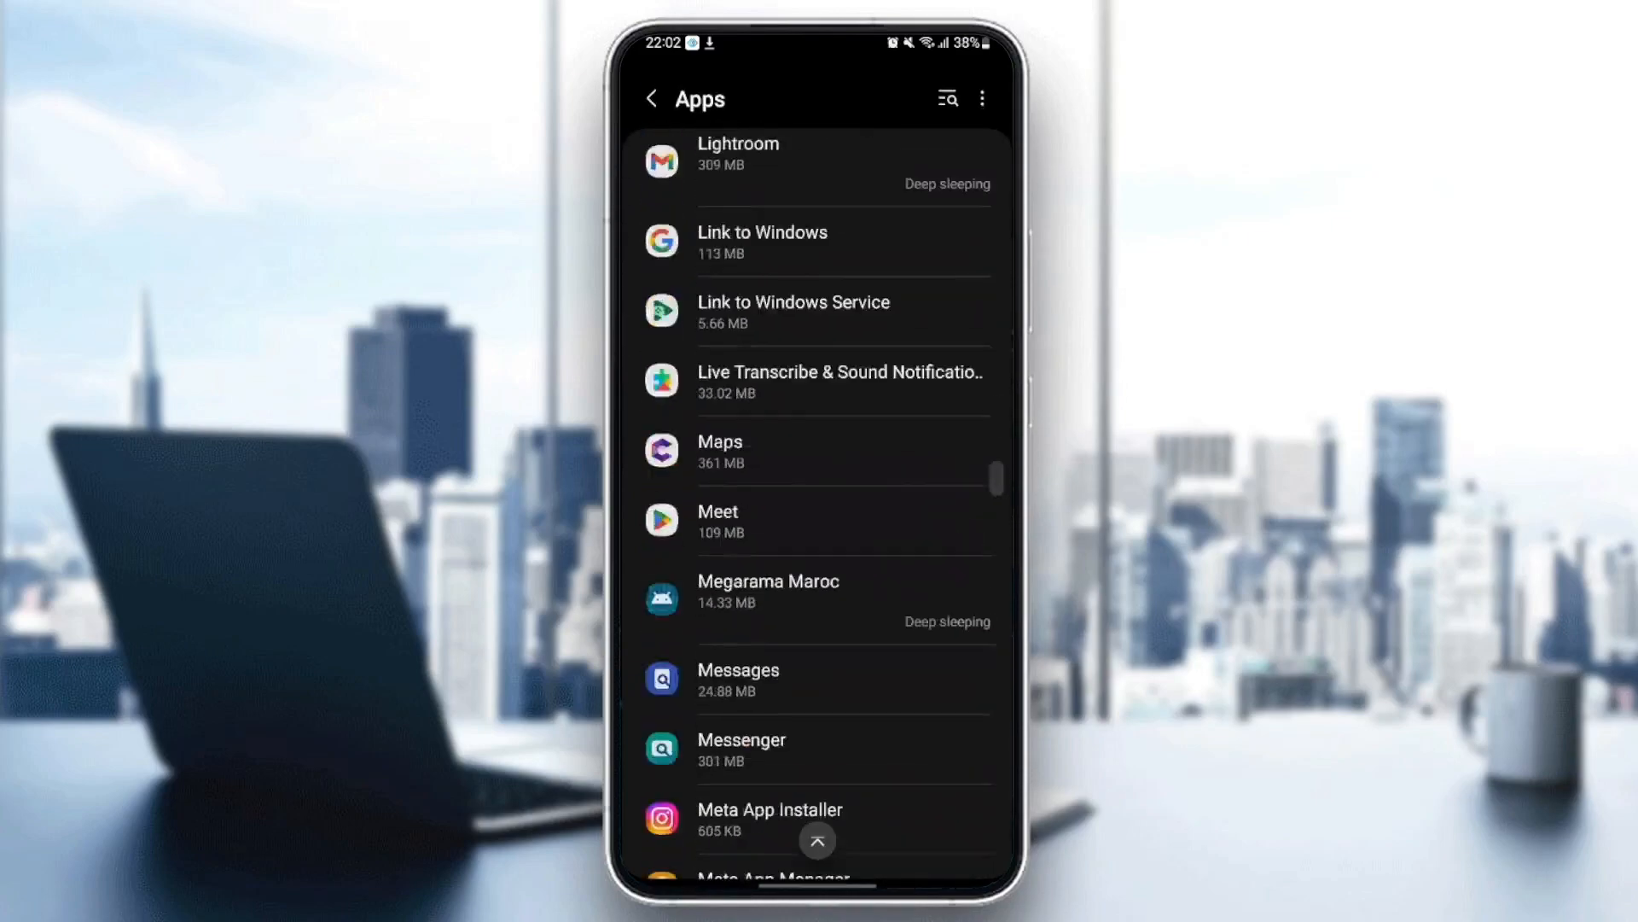
pyautogui.scroll(-3)
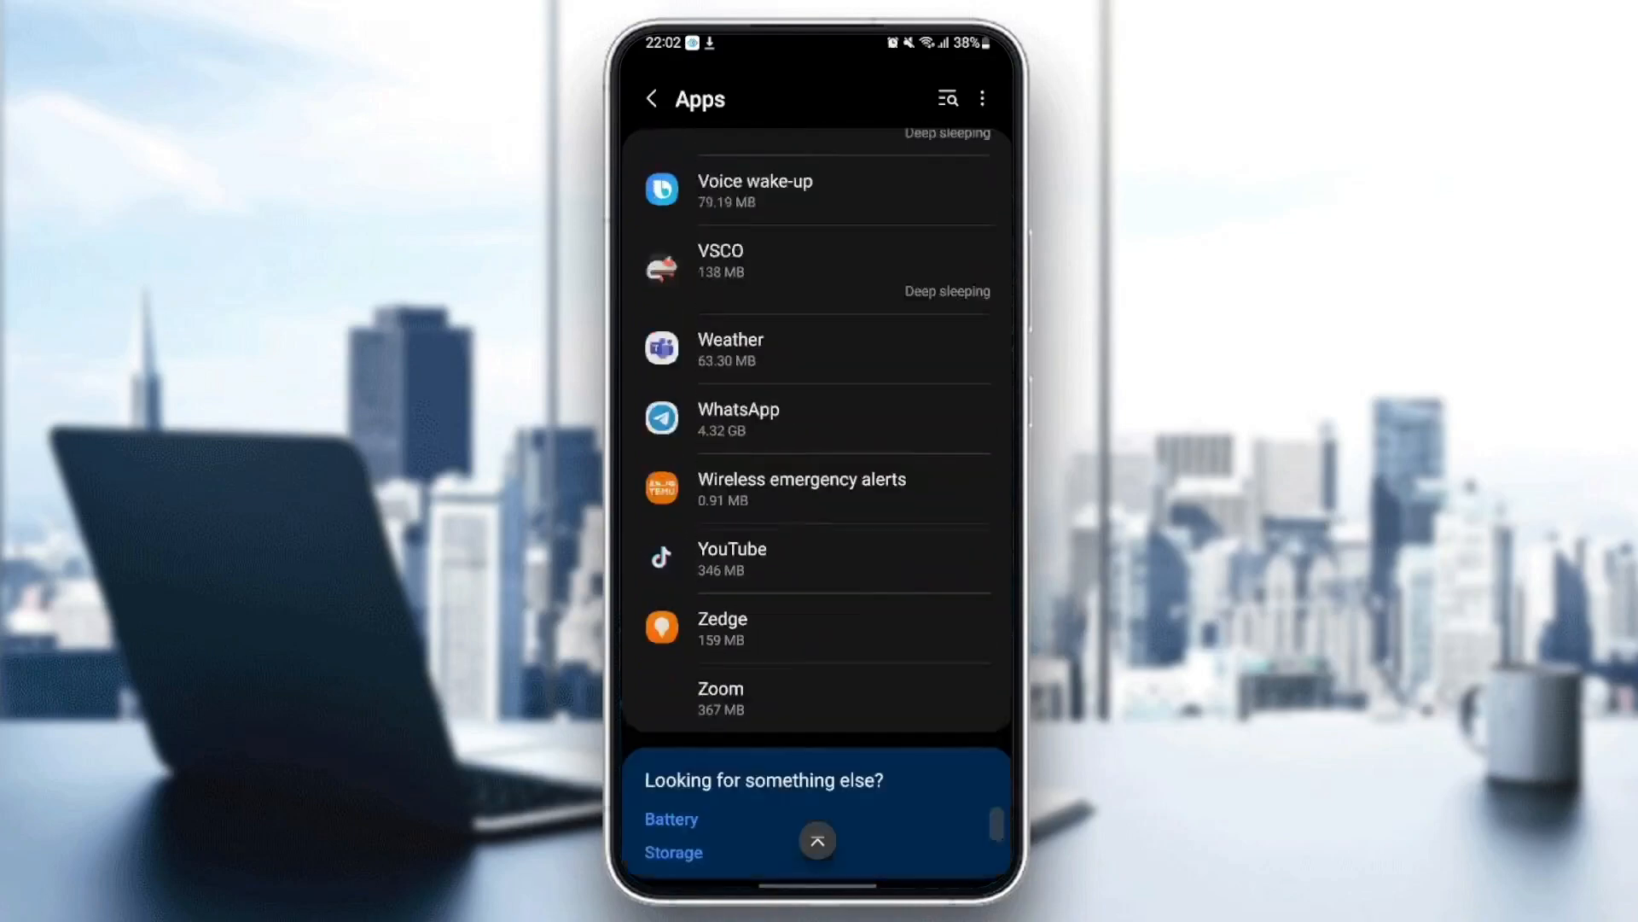
pyautogui.scroll(3)
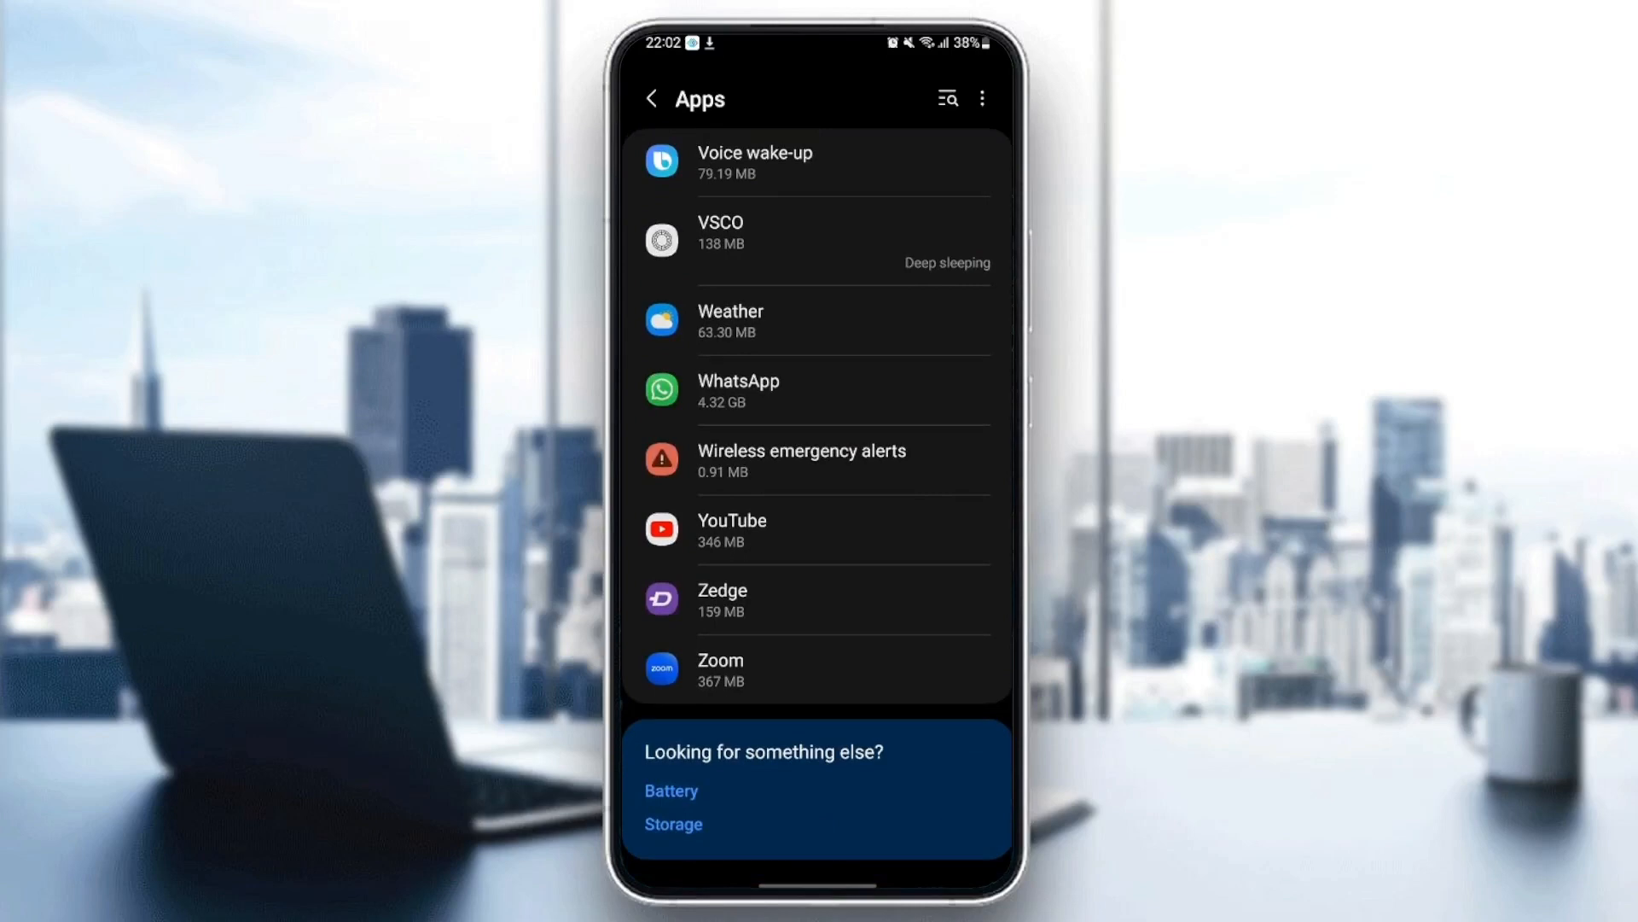
# Step: Turn on Allow notifications for Zoom so App info shows Notifications as Allowed
pyautogui.click(721, 669)
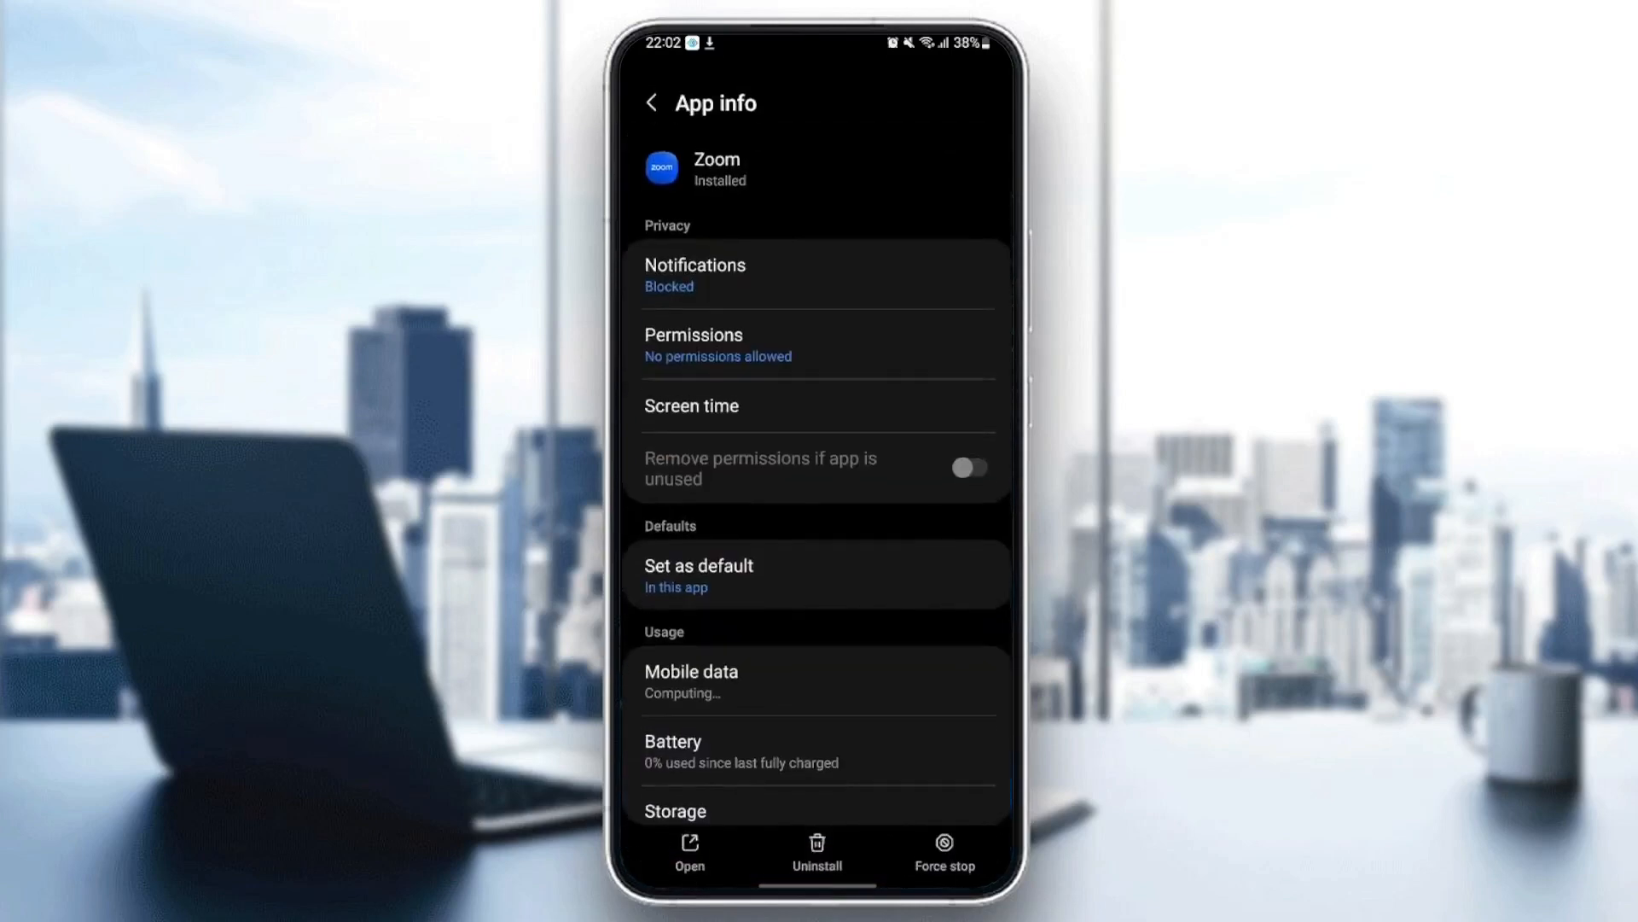
pyautogui.click(966, 464)
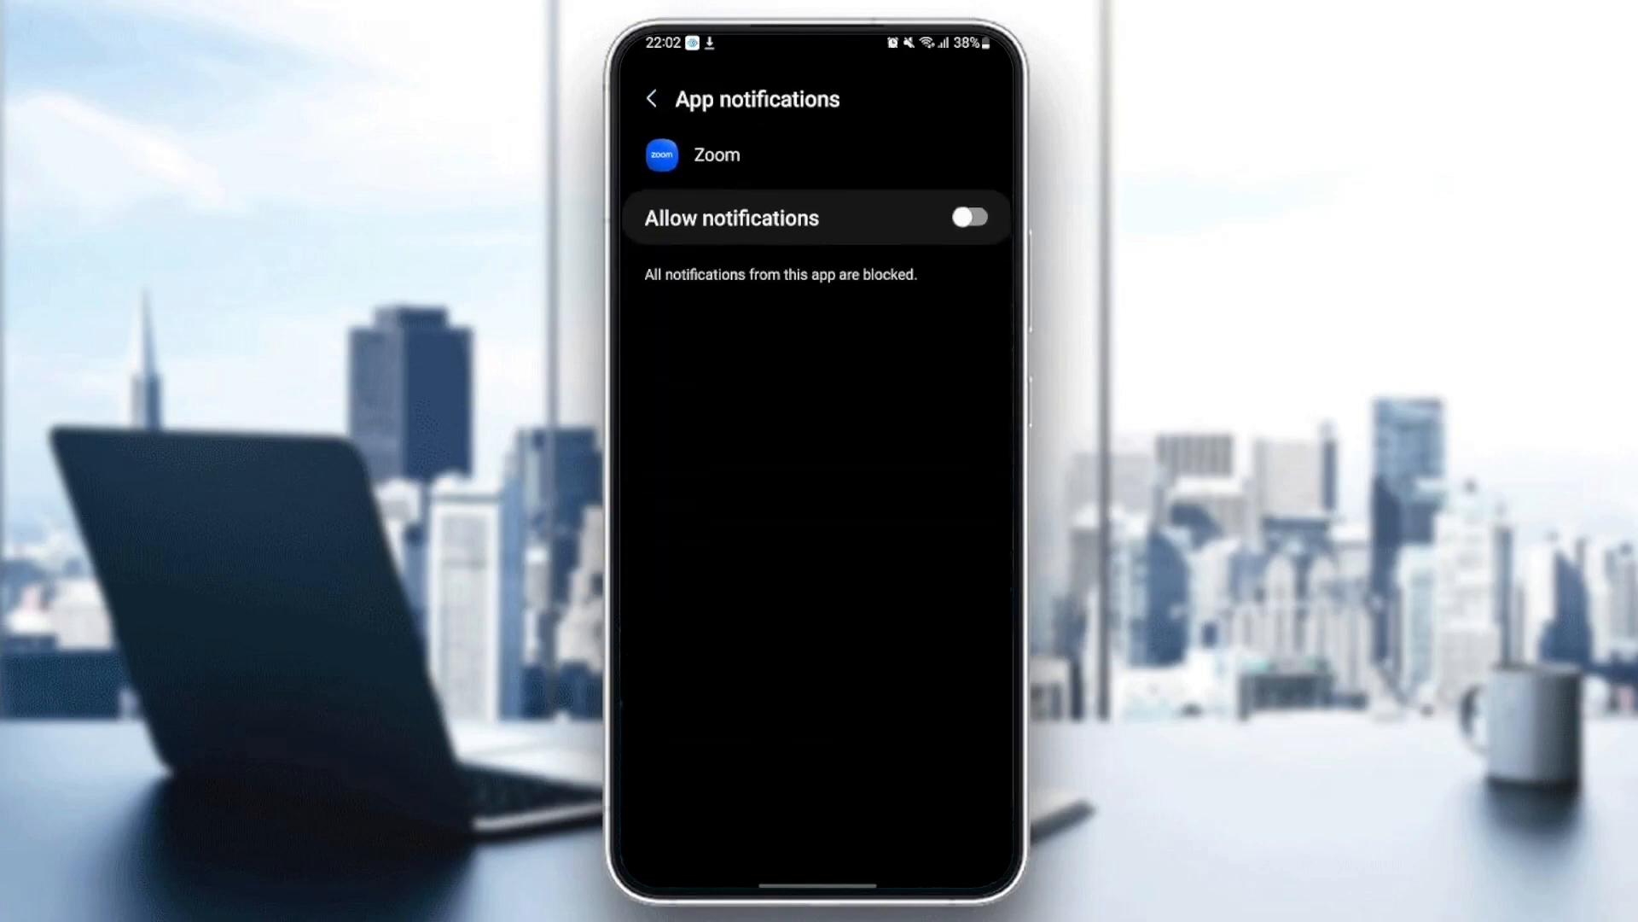
pyautogui.click(968, 217)
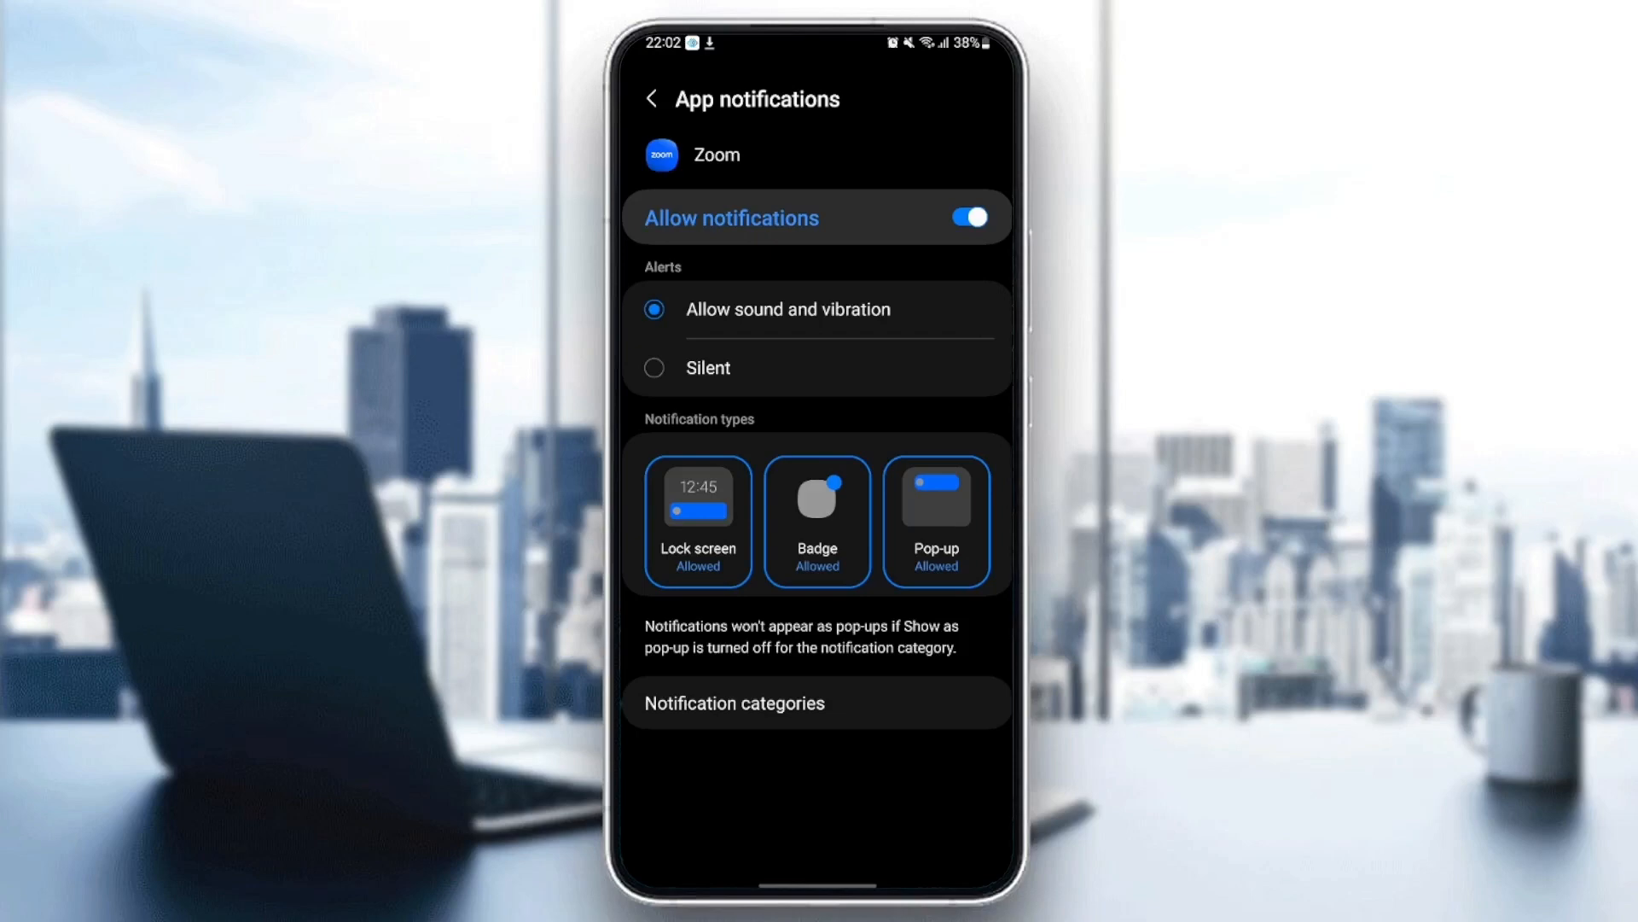
pyautogui.click(652, 99)
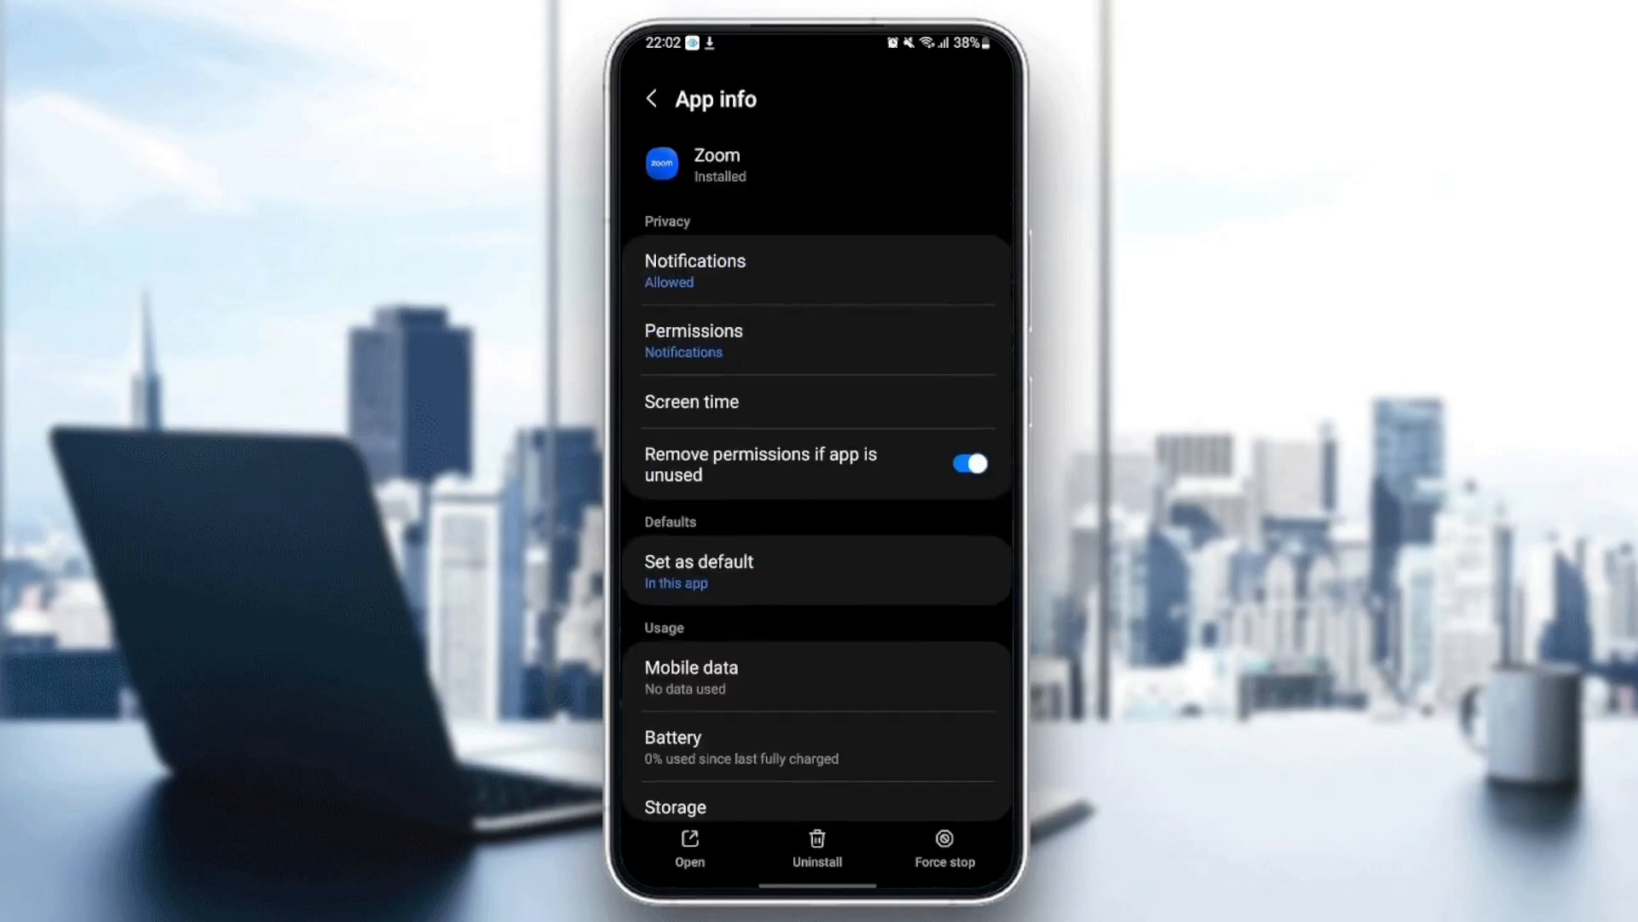
# Step: Allow Zoom's Microphone and Camera permissions only while using the app
pyautogui.click(693, 341)
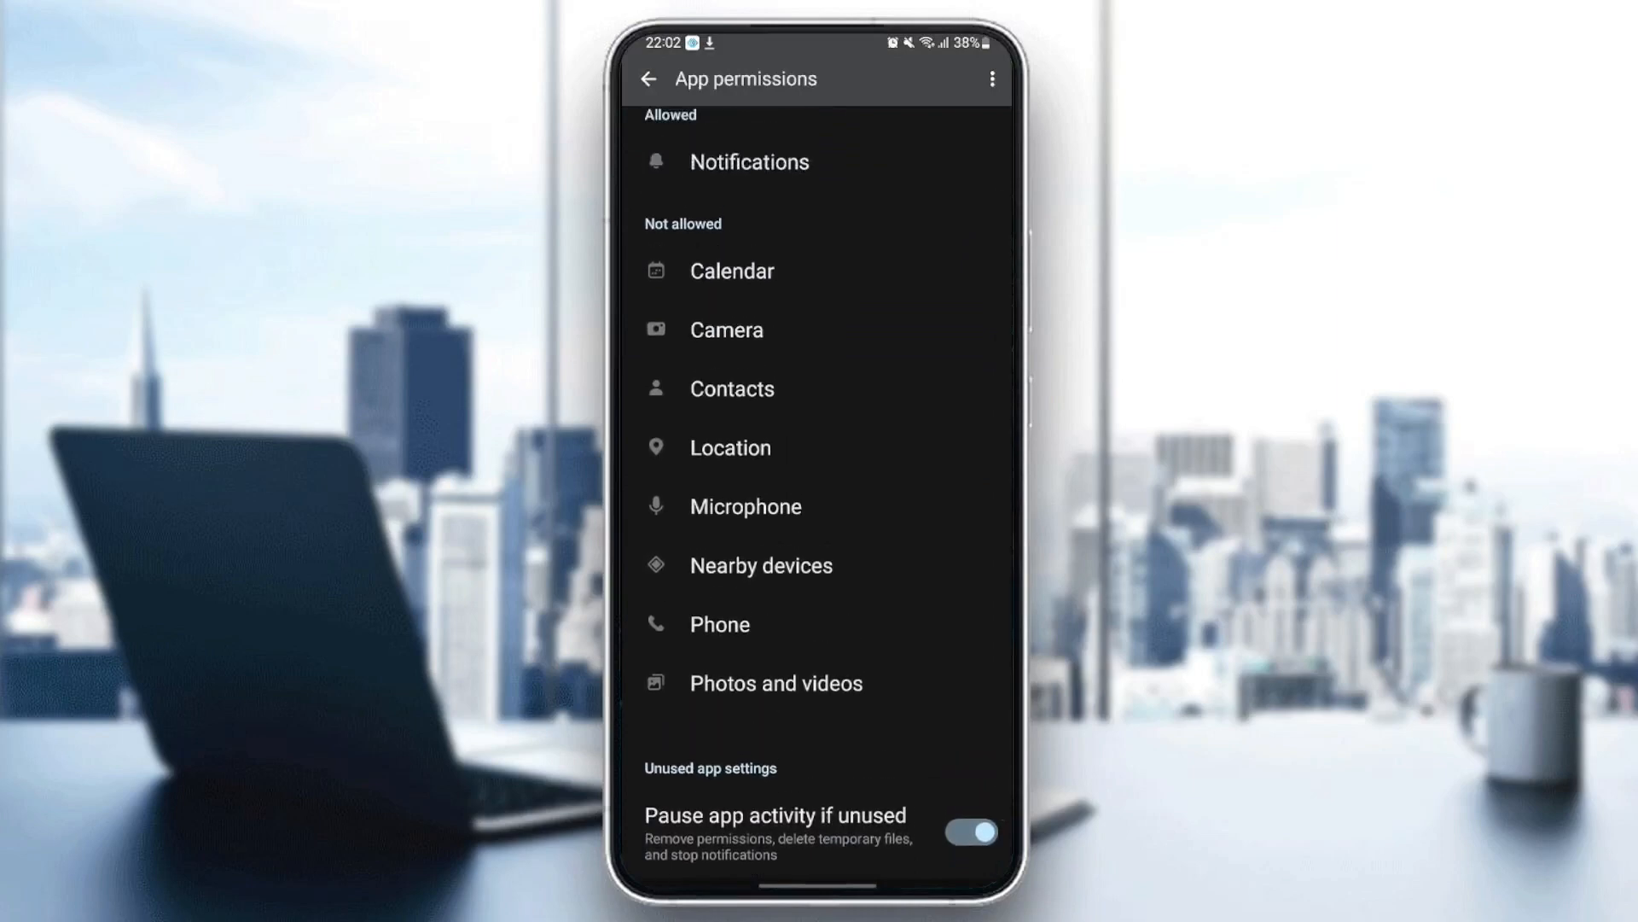
pyautogui.click(744, 505)
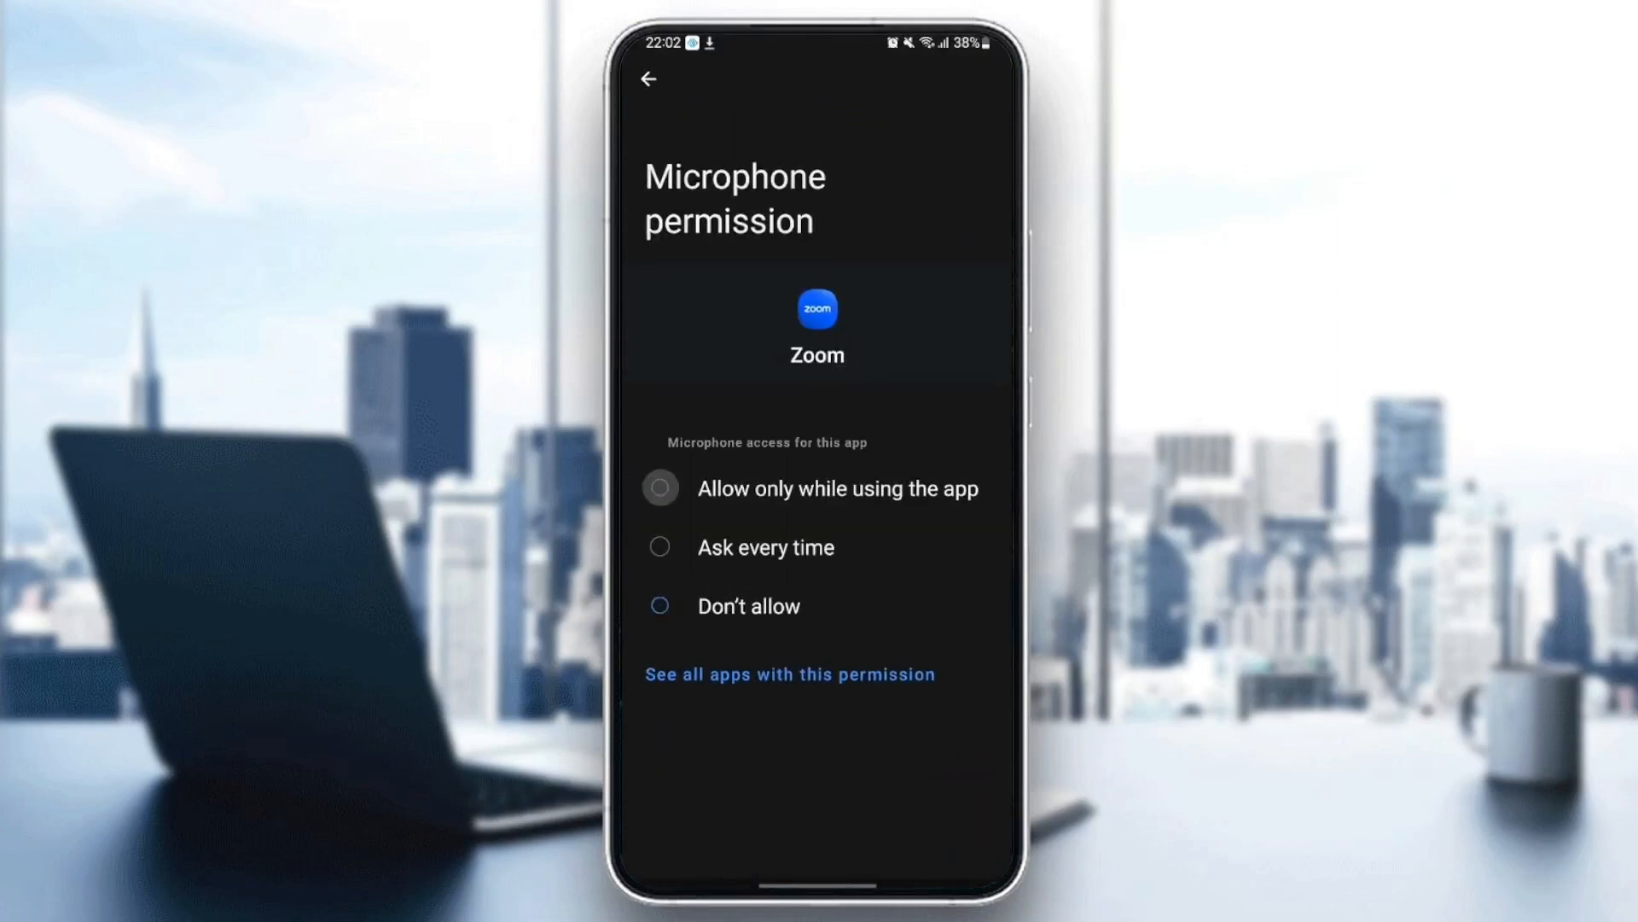
pyautogui.click(659, 488)
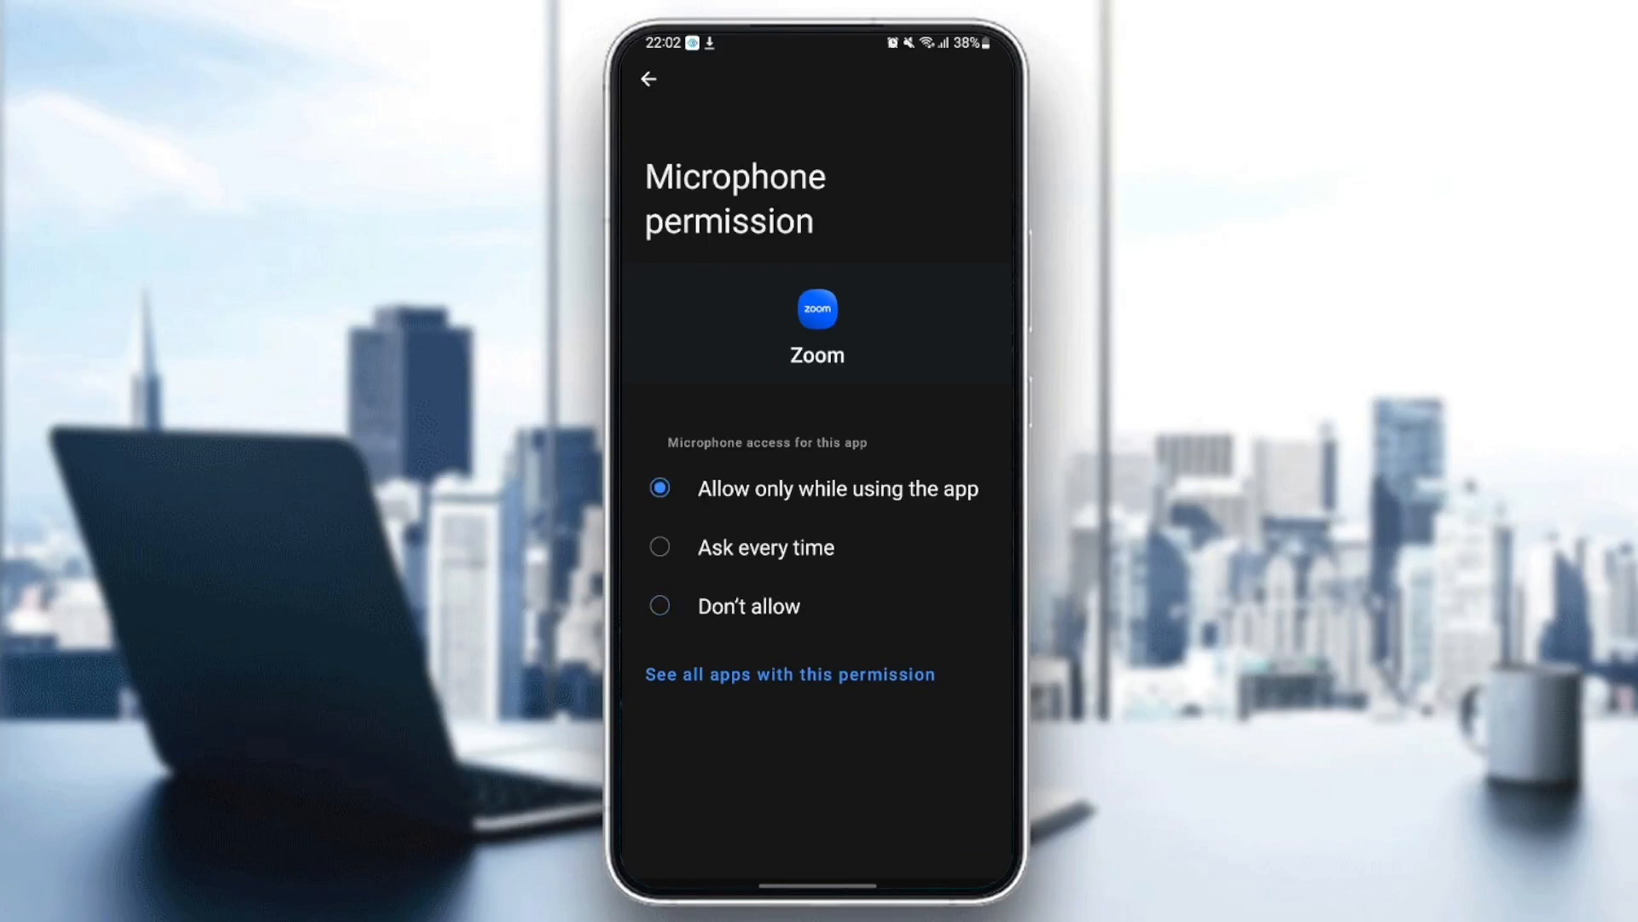
pyautogui.click(648, 81)
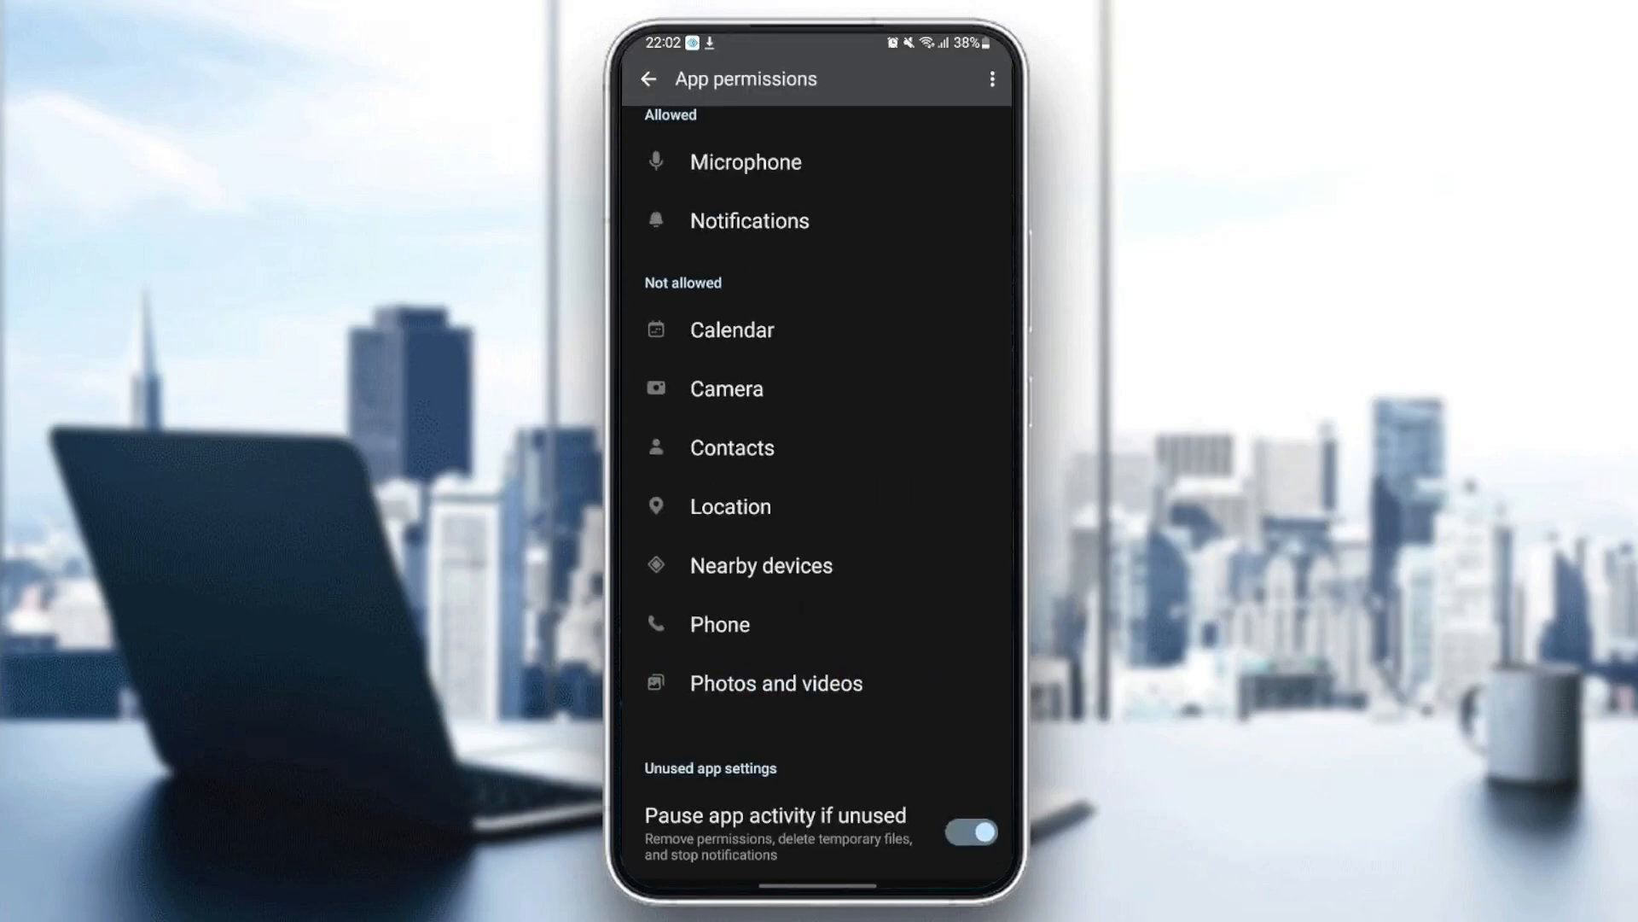
pyautogui.click(727, 389)
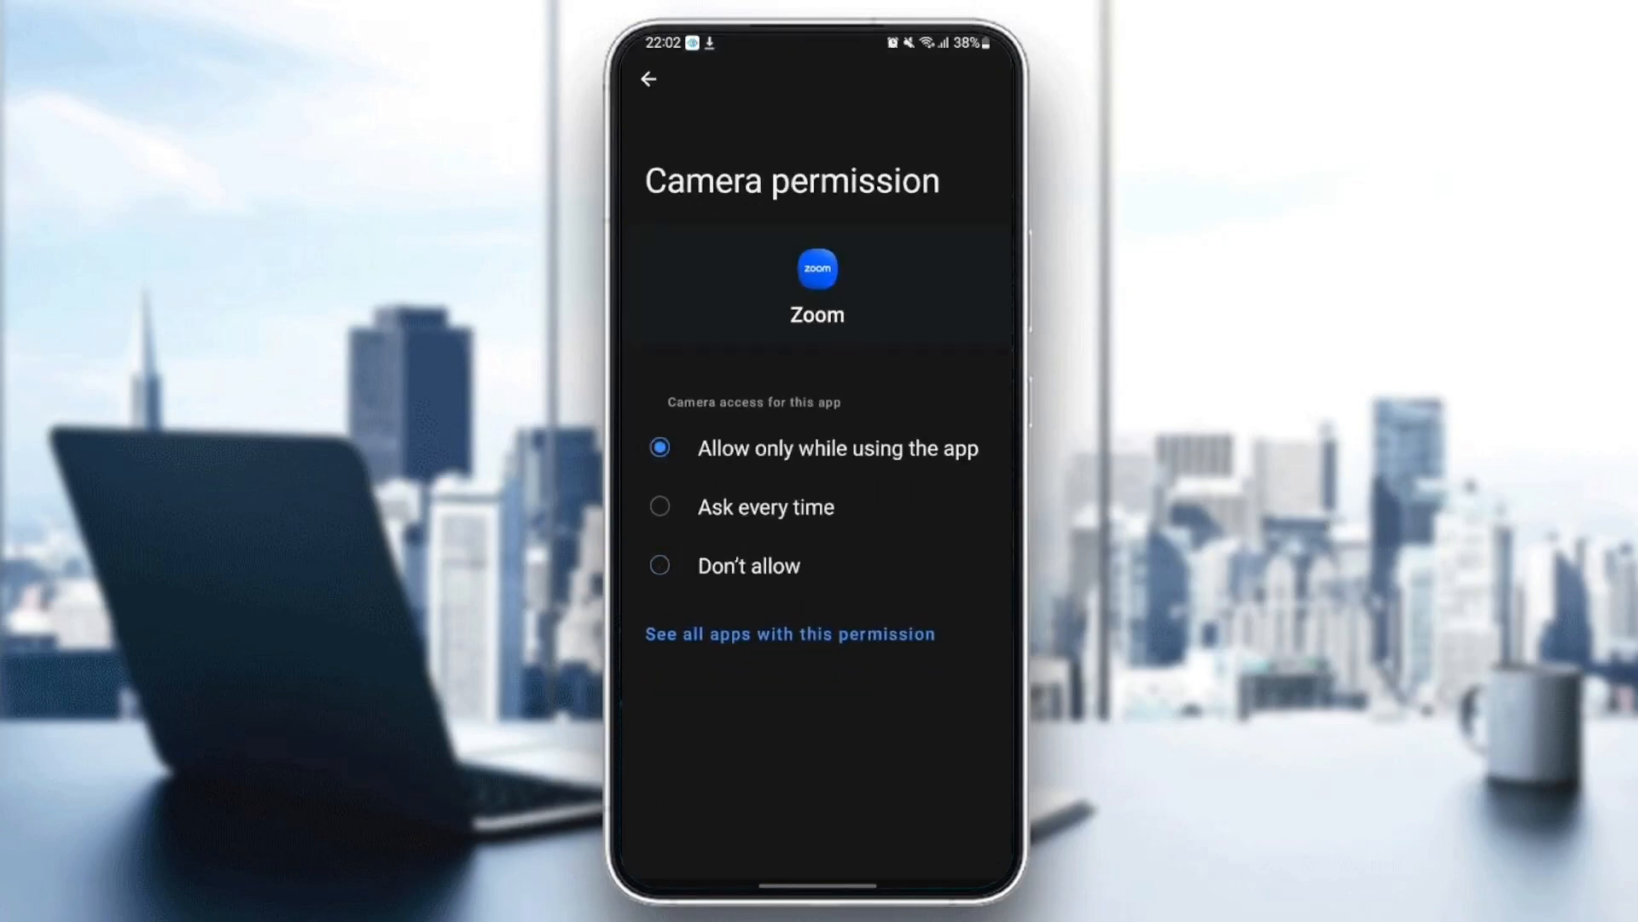
pyautogui.click(649, 79)
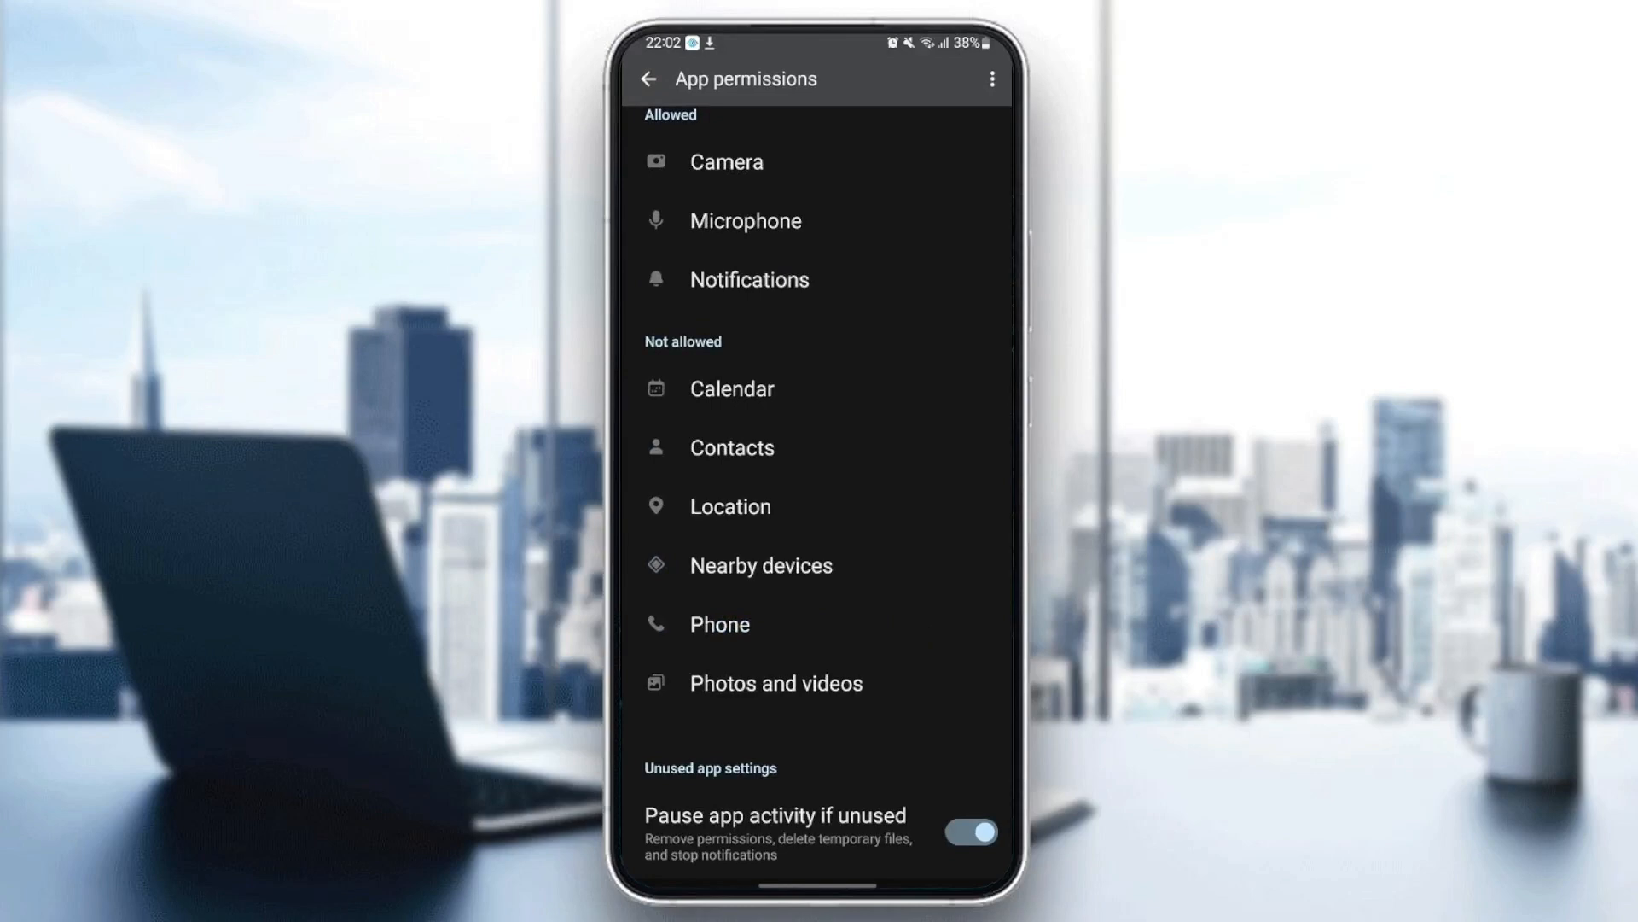
# Step: Allow Zoom's Contacts and Phone permissions and return to App info
pyautogui.click(732, 447)
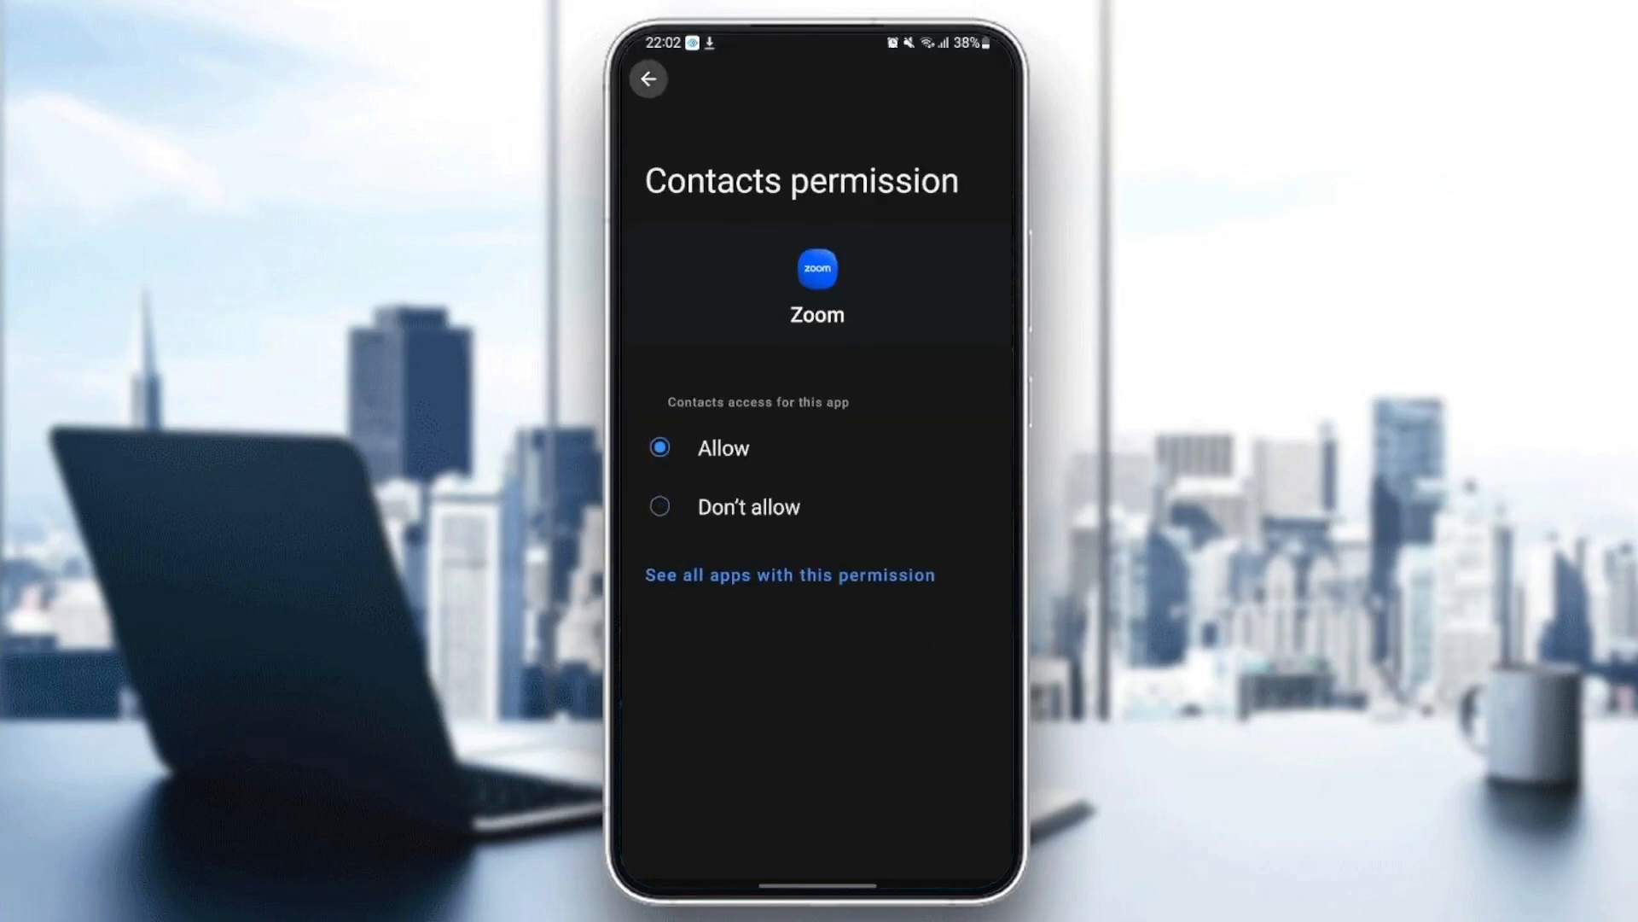
pyautogui.click(649, 78)
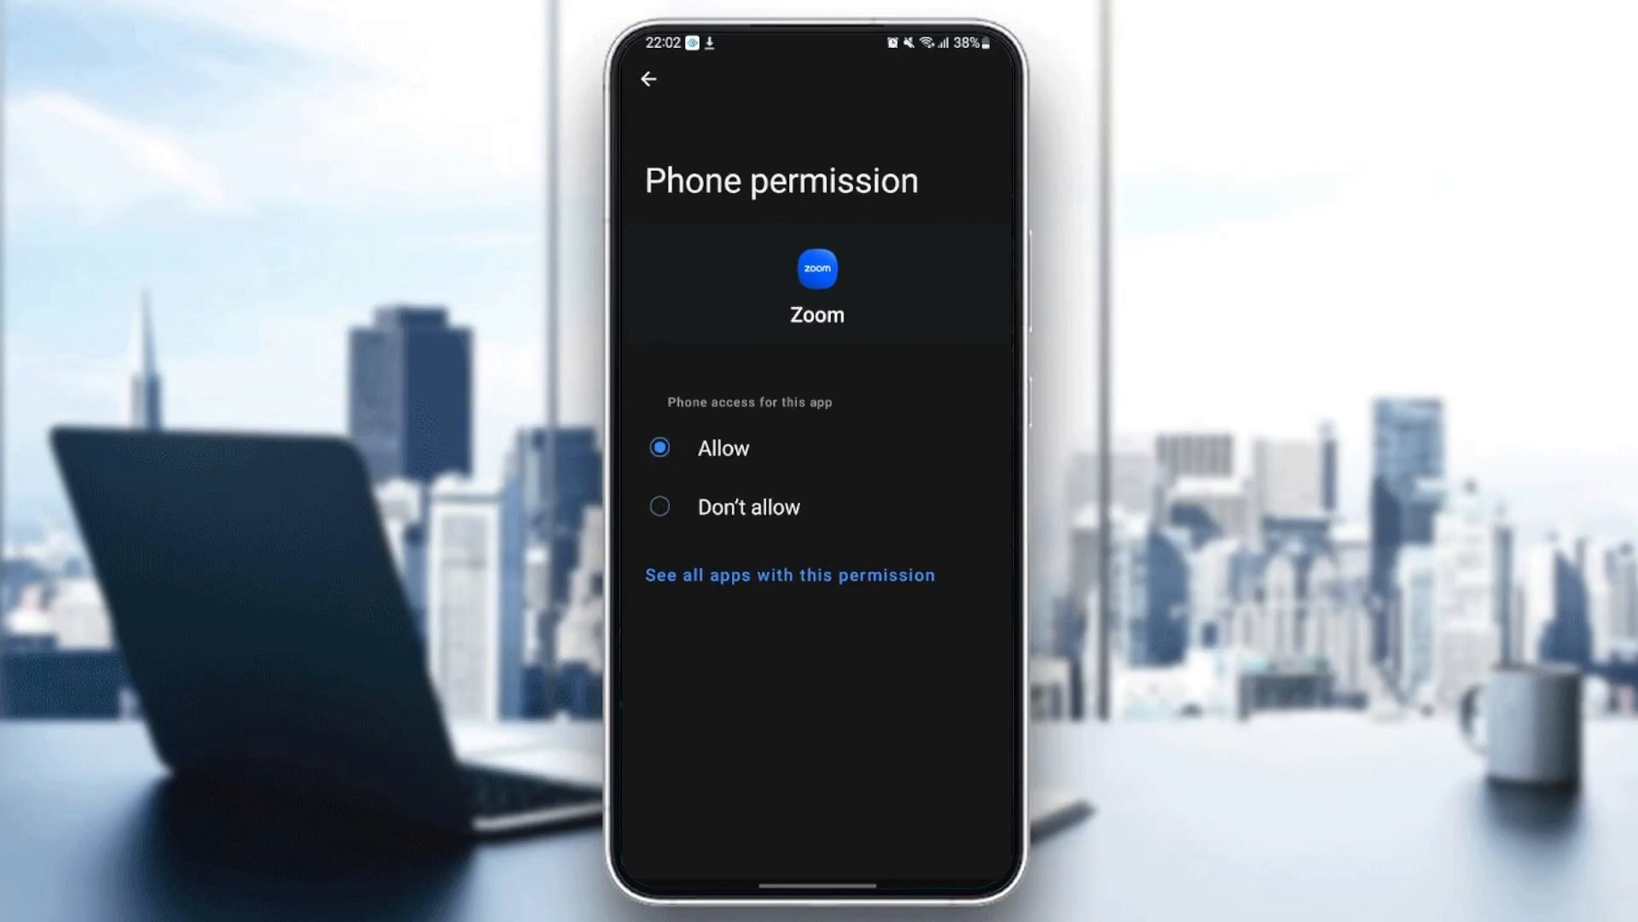
pyautogui.click(648, 78)
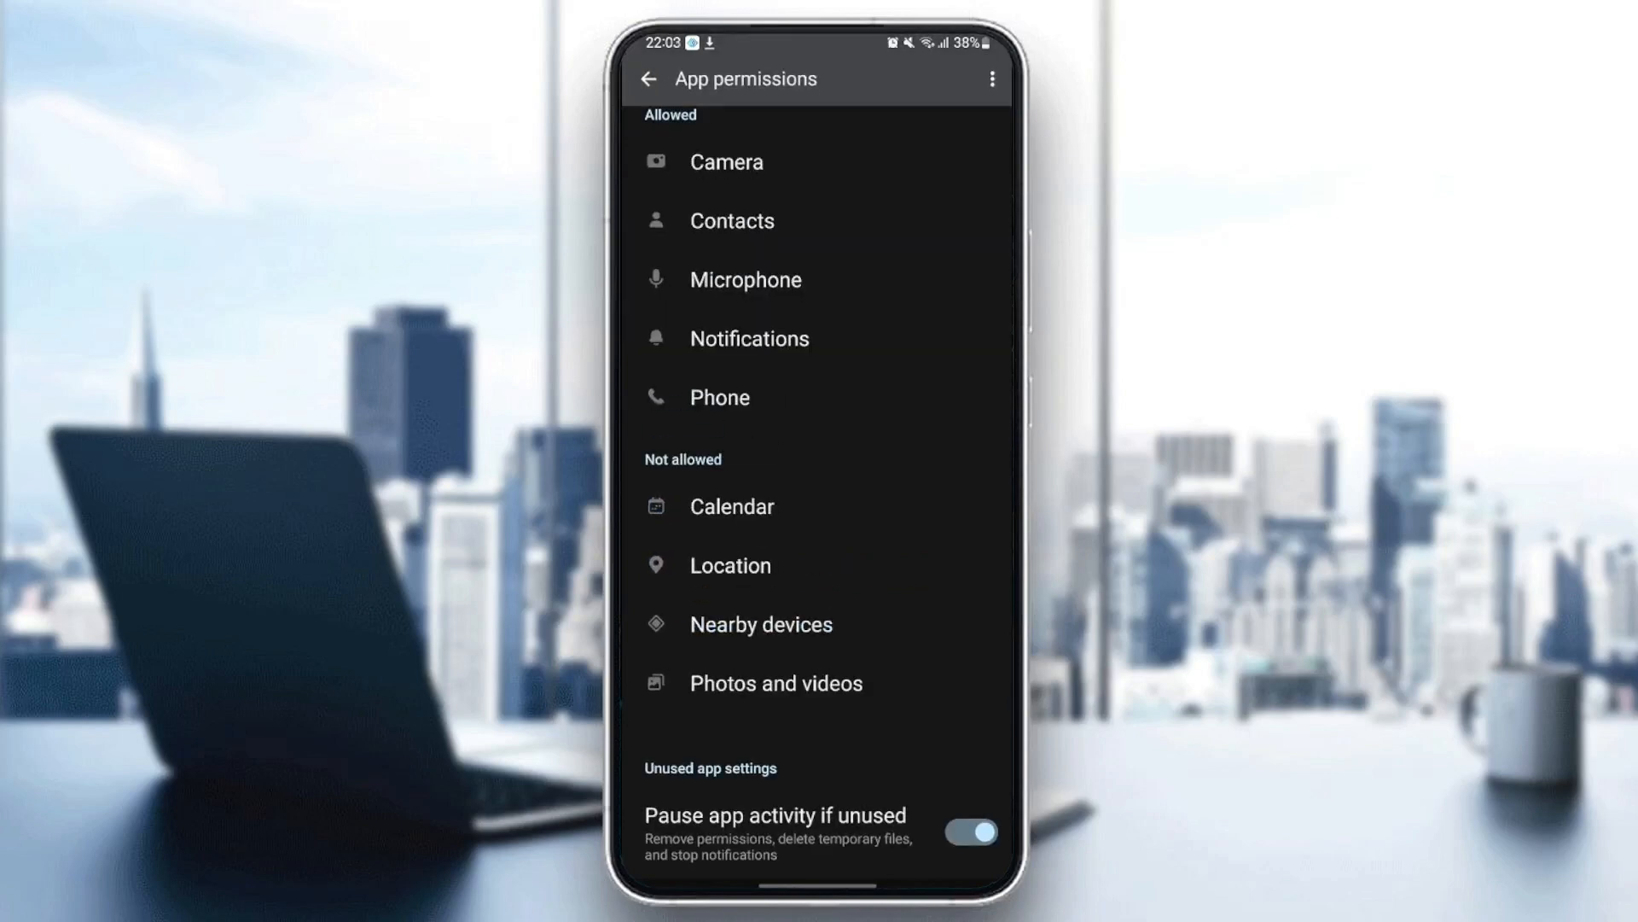
pyautogui.click(650, 78)
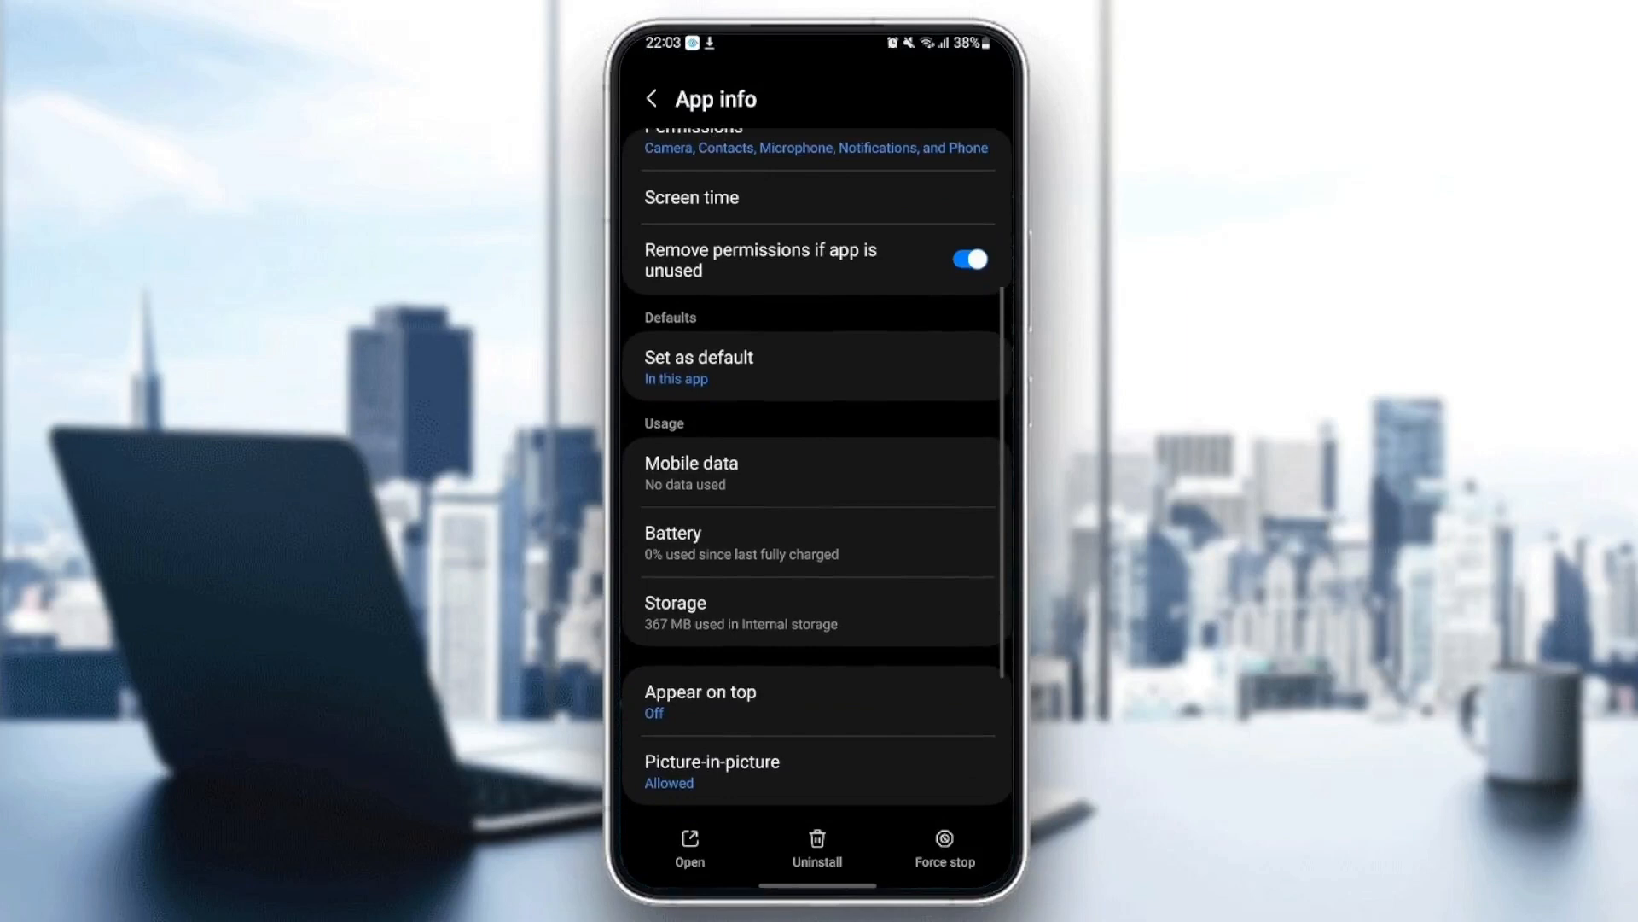
# Step: Enable Open supported links on Zoom's Set as default page
pyautogui.click(698, 367)
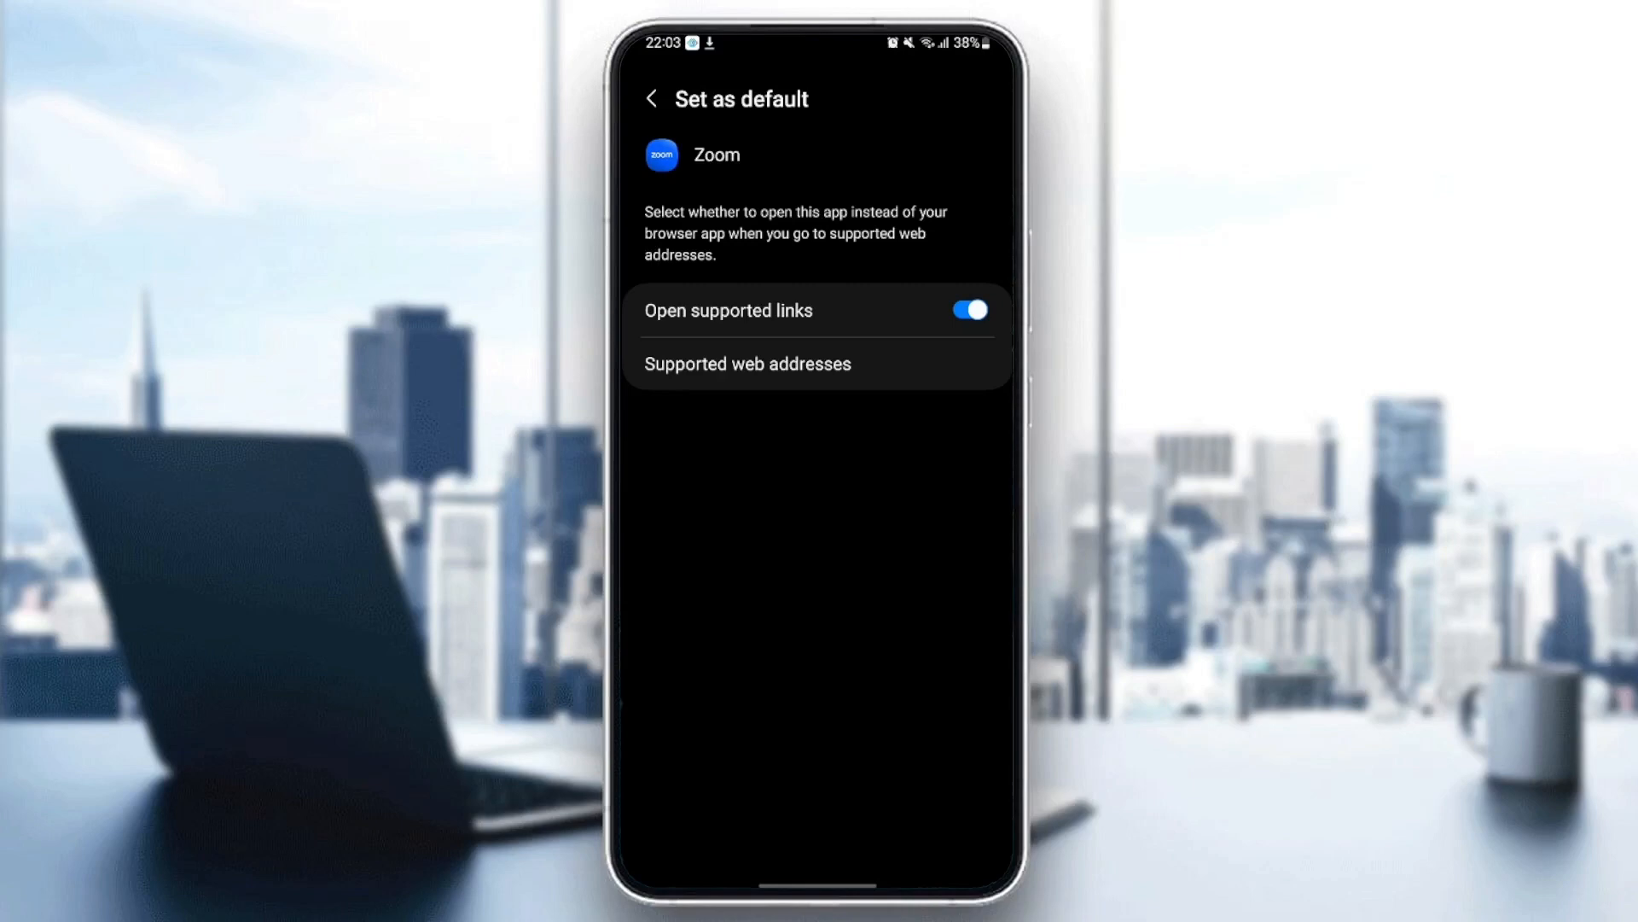
pyautogui.click(652, 99)
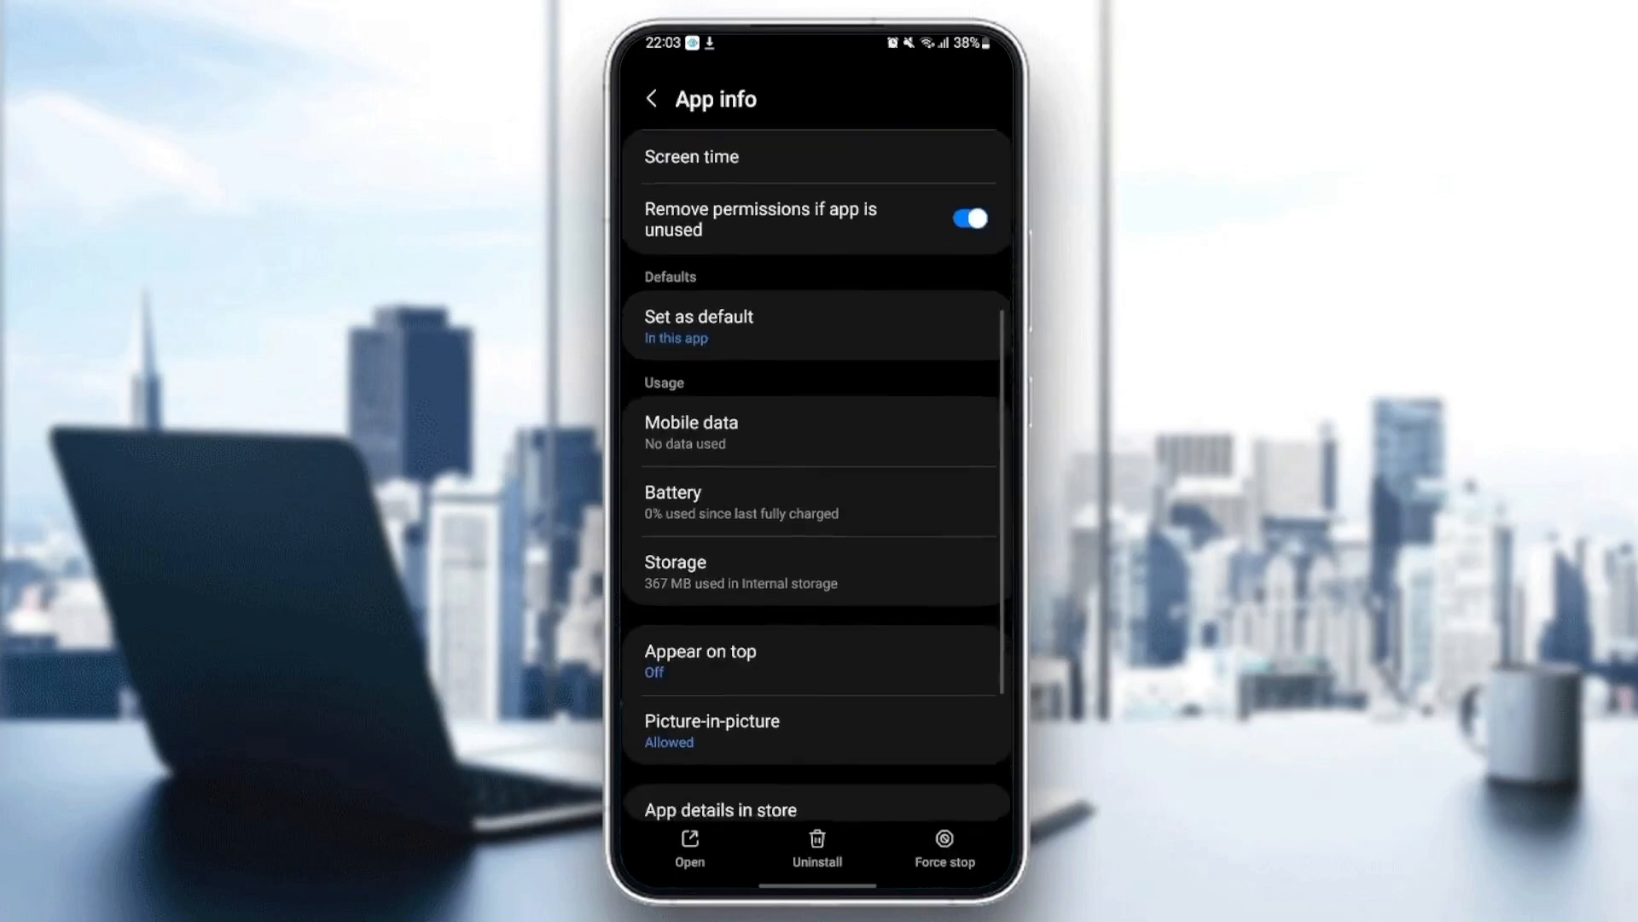
pyautogui.scroll(3)
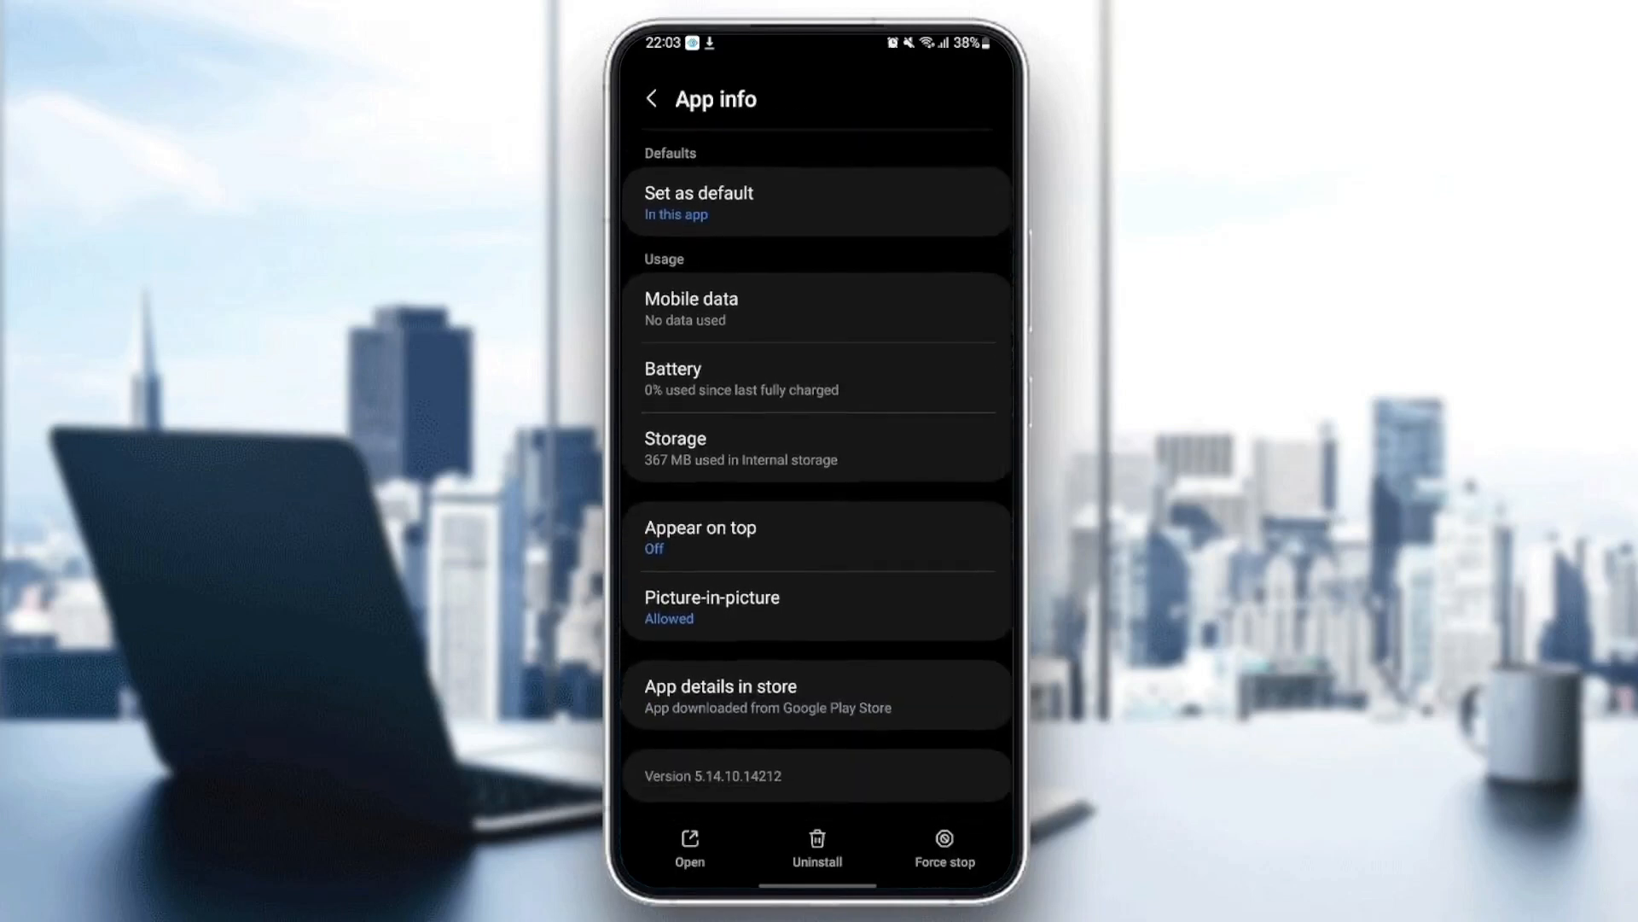
# Step: Clear Zoom's cache in Storage, dropping it from 115 kB to 0 B
pyautogui.click(816, 447)
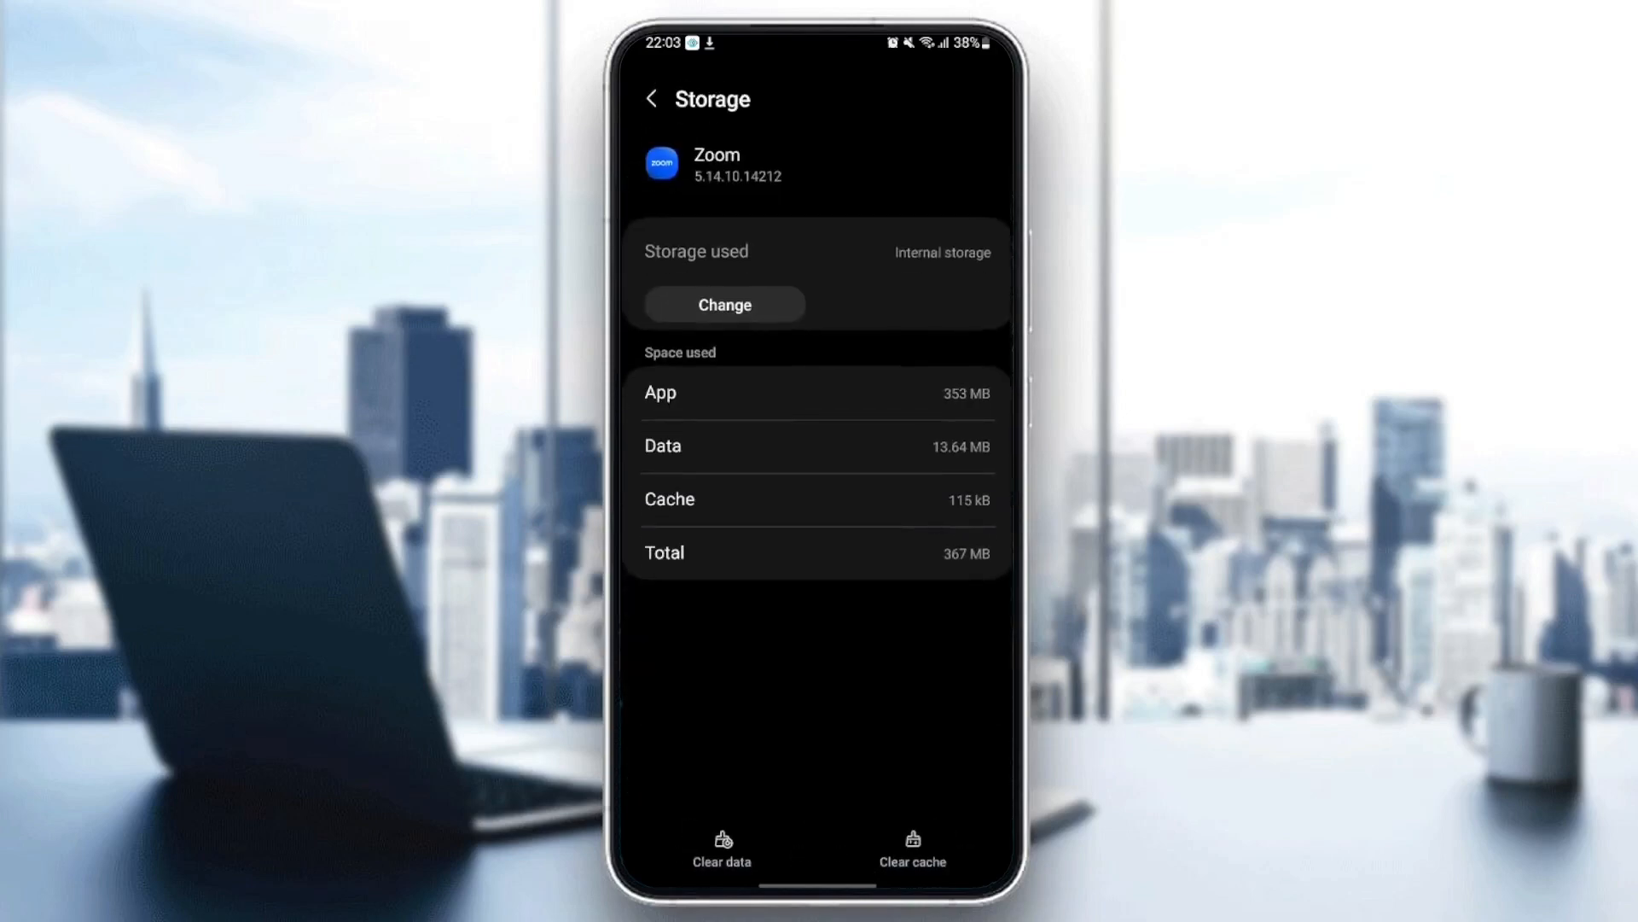
pyautogui.scroll(-3)
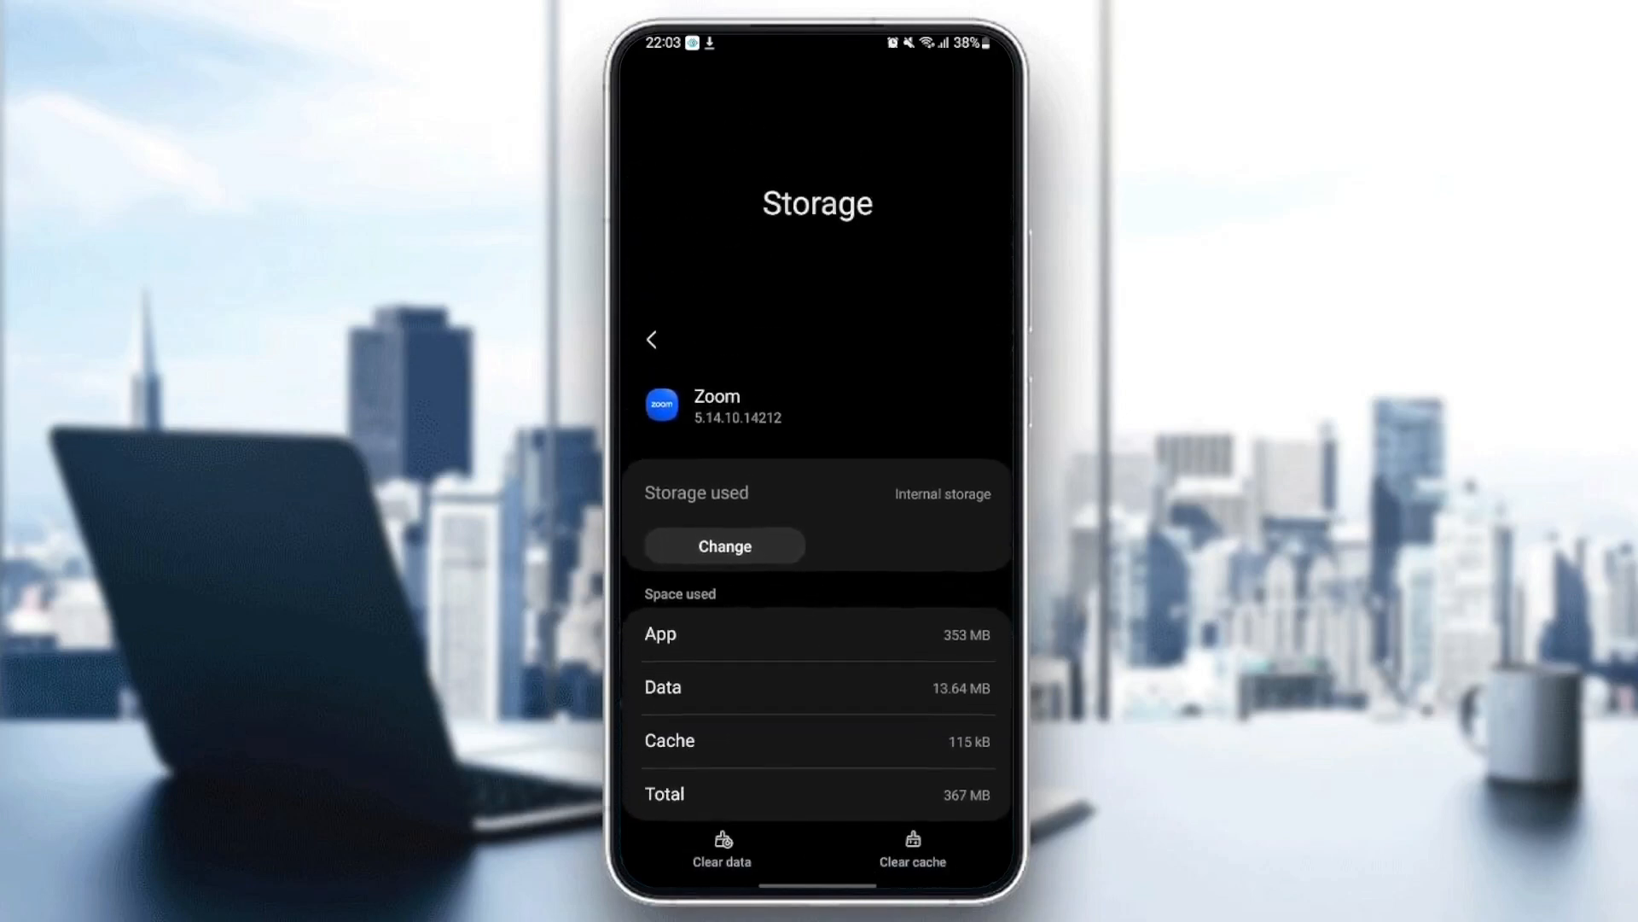
pyautogui.scroll(3)
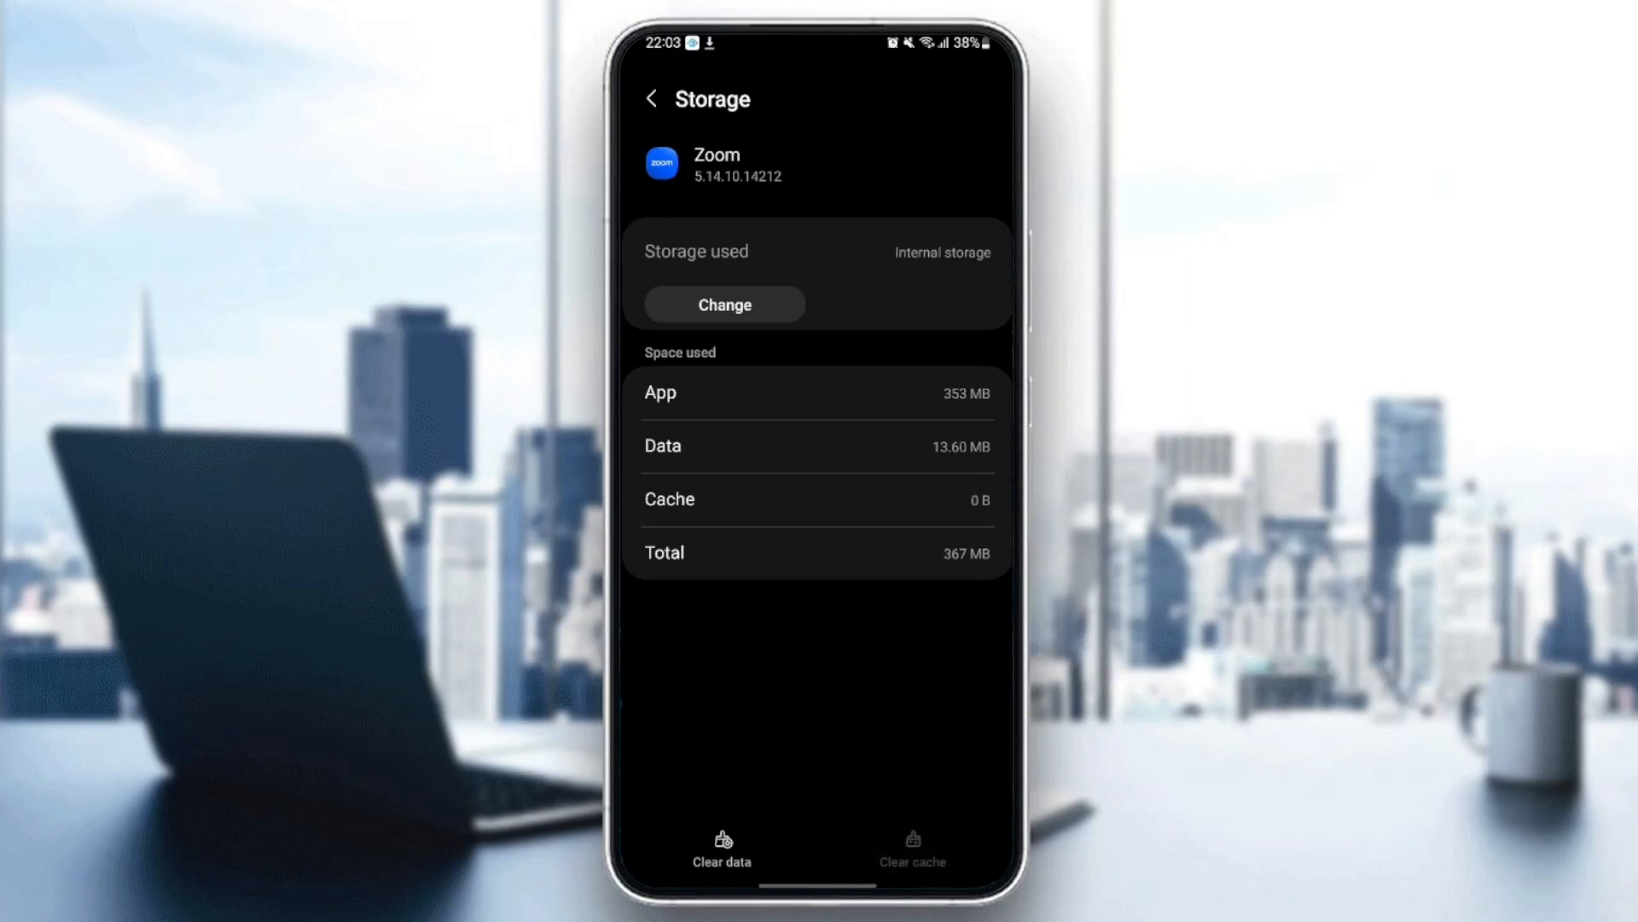
pyautogui.click(651, 99)
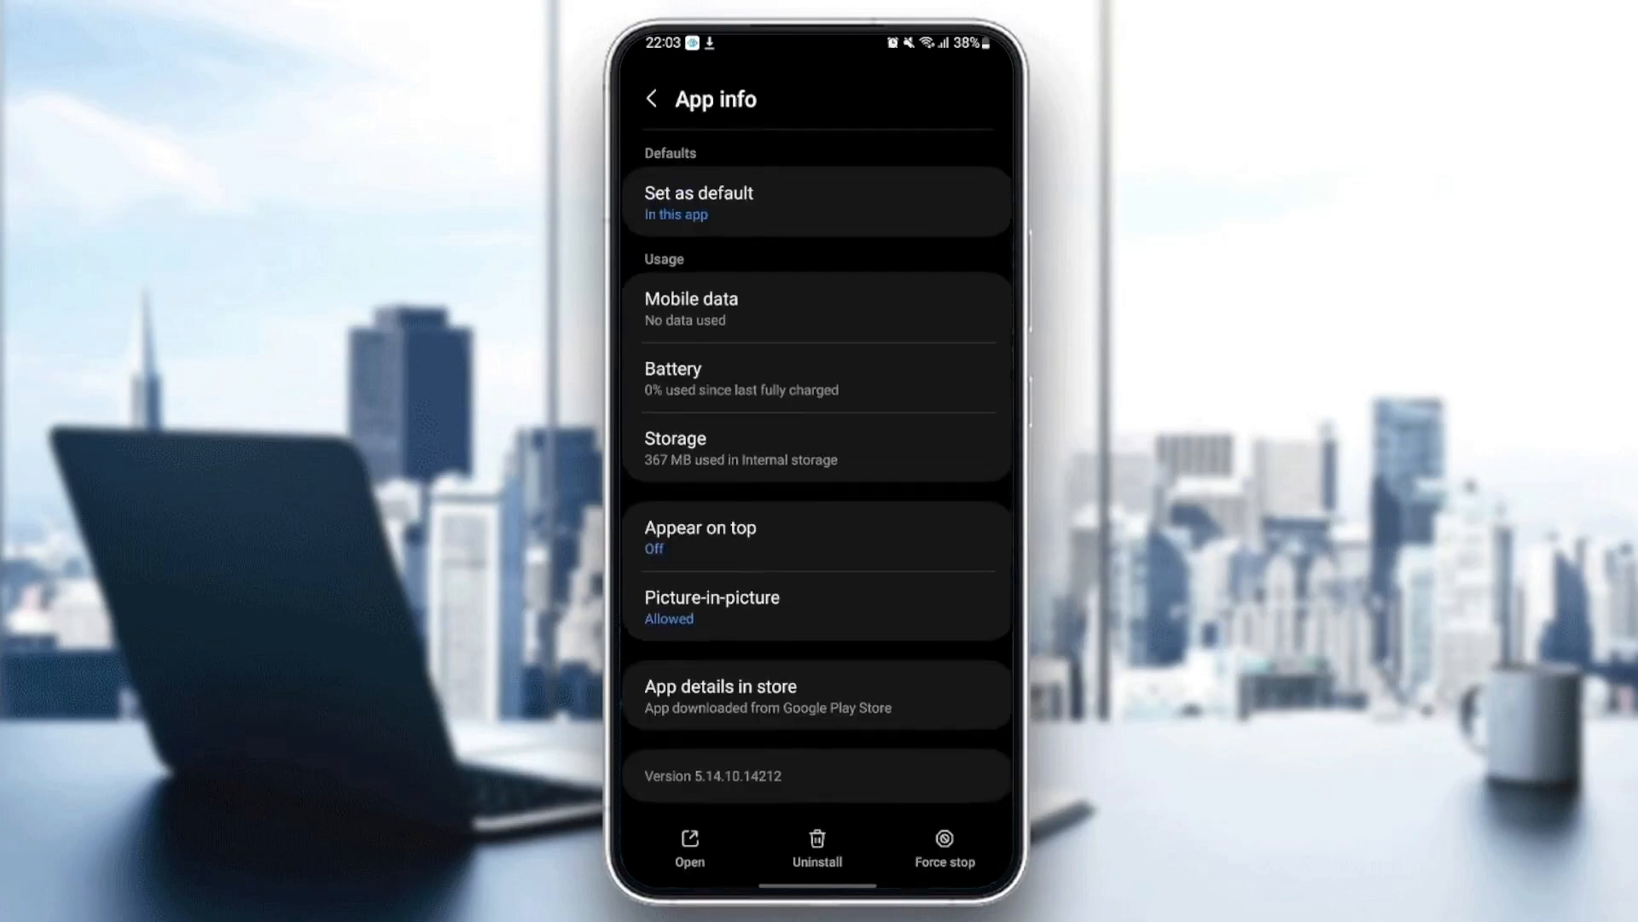